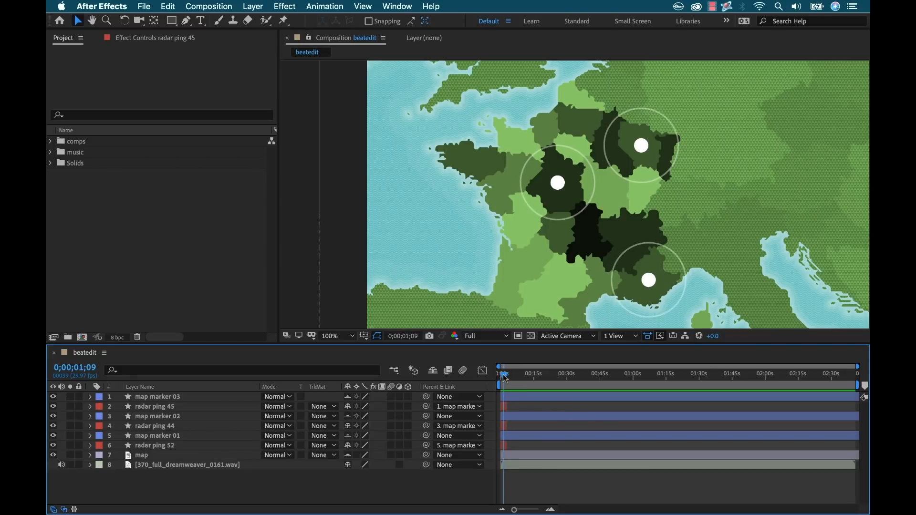
- Return to the comp start and look over map marker 02 and its radar ping 45 layer
left_click(501, 374)
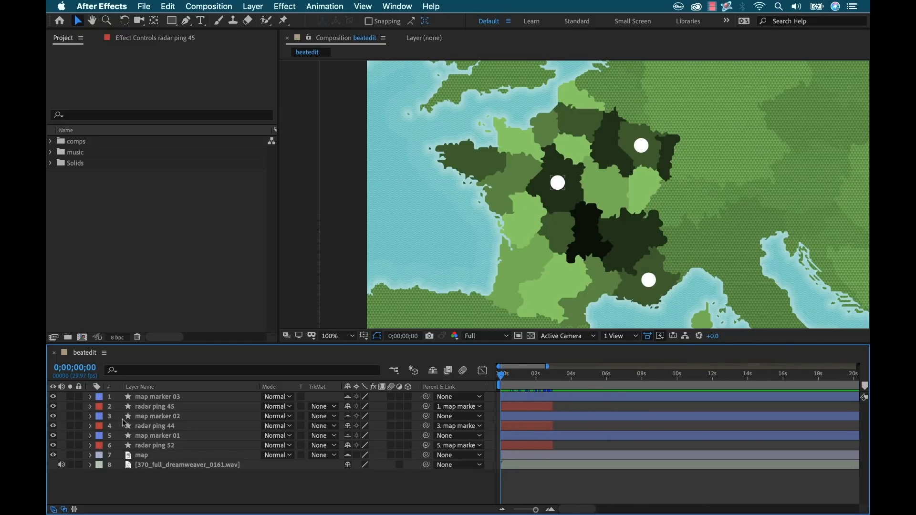
left_click(157, 416)
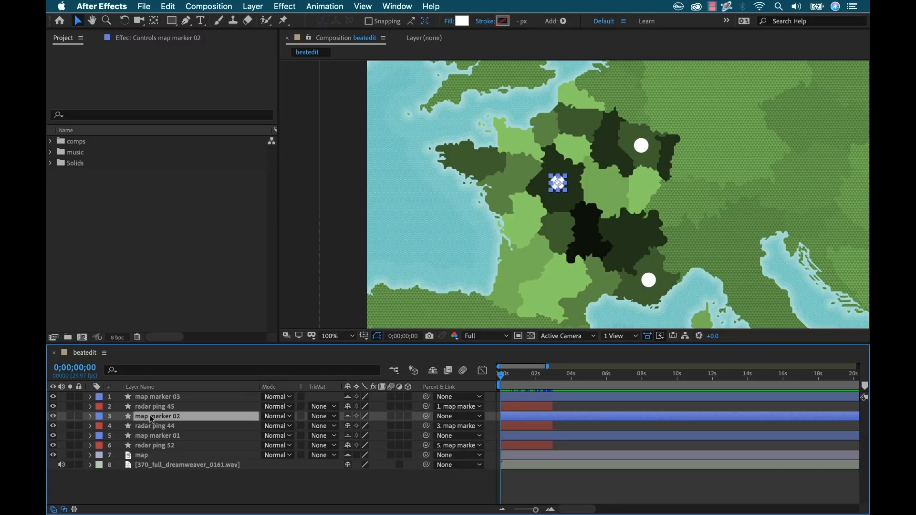
left_click(157, 435)
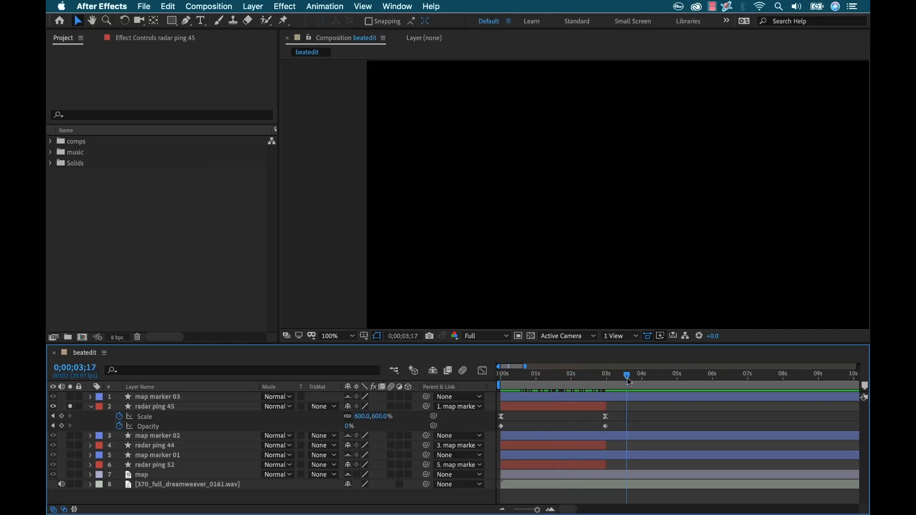
left_click(500, 374)
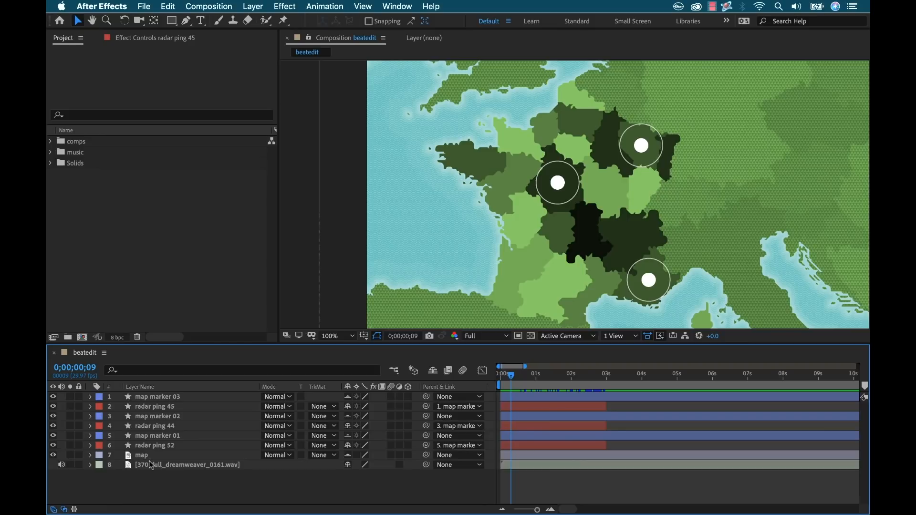
- Select the music audio layer and head to the Window menu
left_click(187, 465)
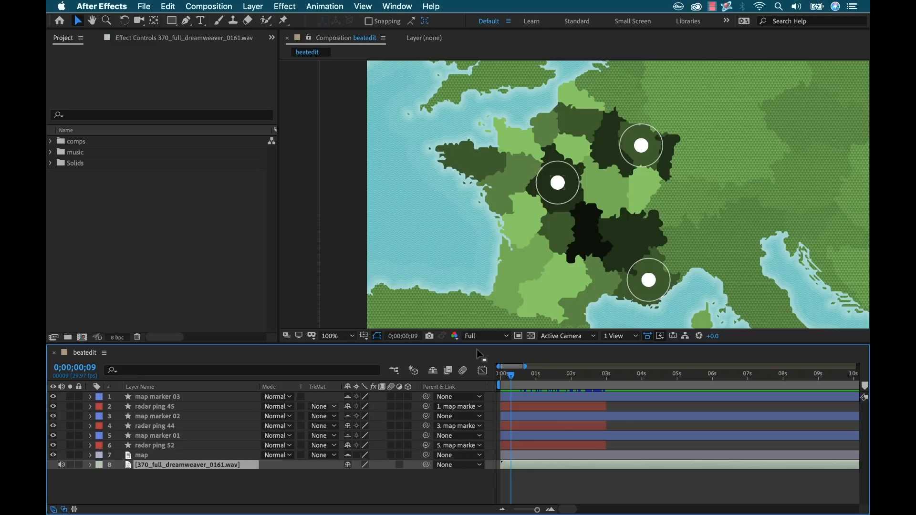
mouse_move(643, 227)
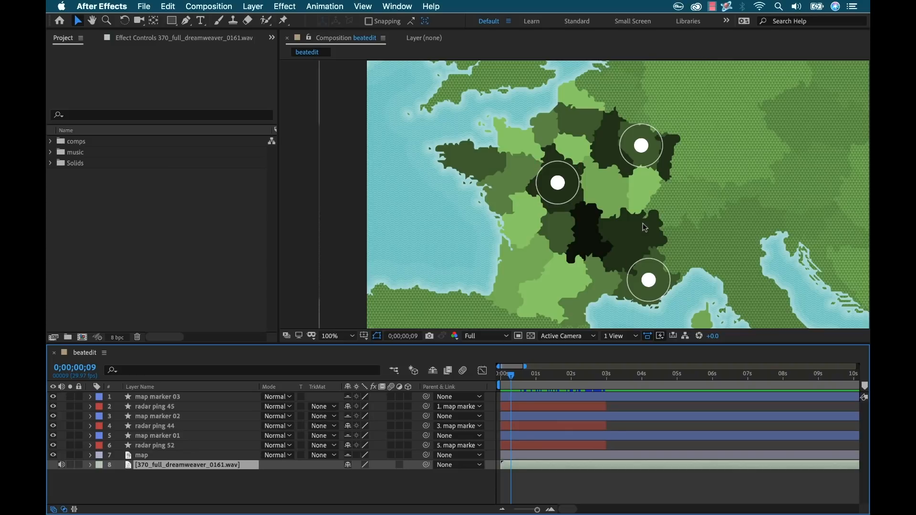
mouse_move(576, 190)
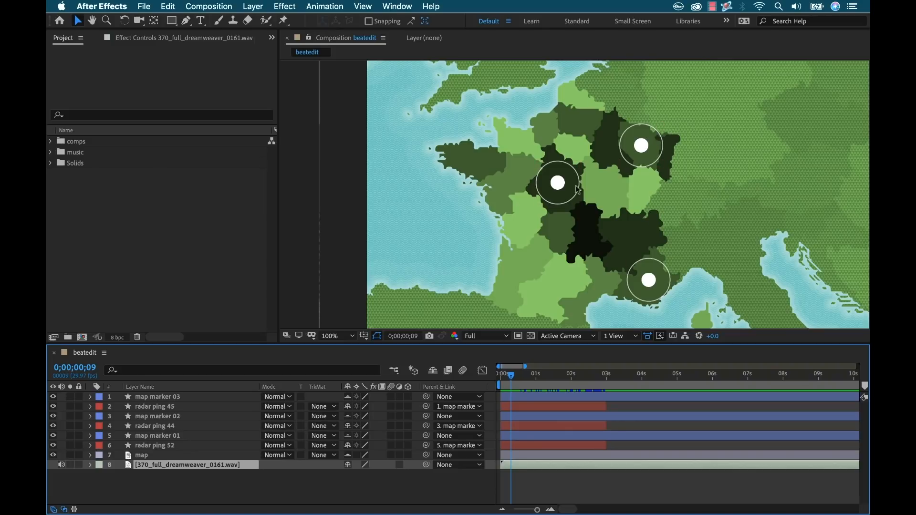
left_click(556, 183)
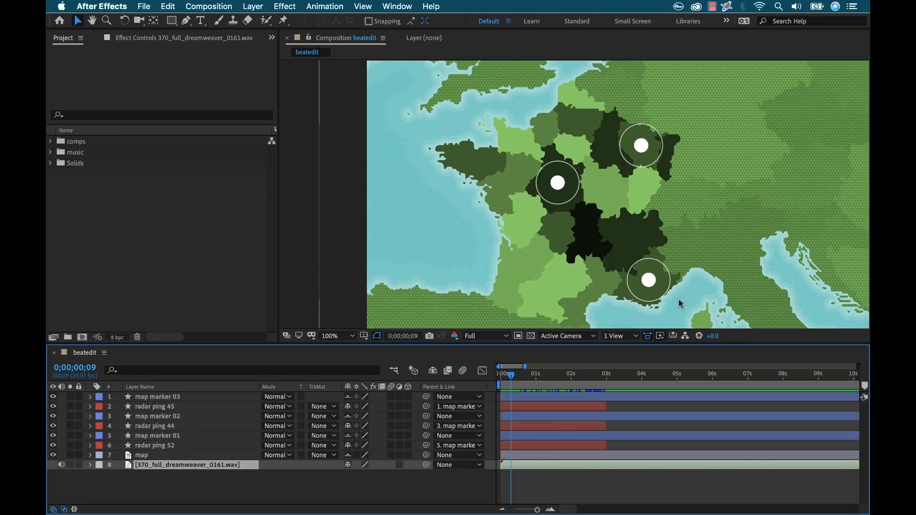
left_click(647, 281)
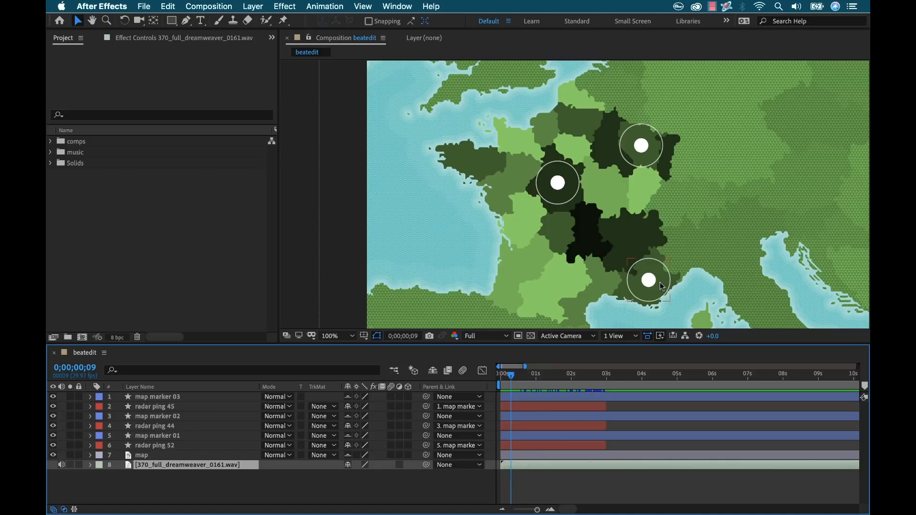
left_click(397, 7)
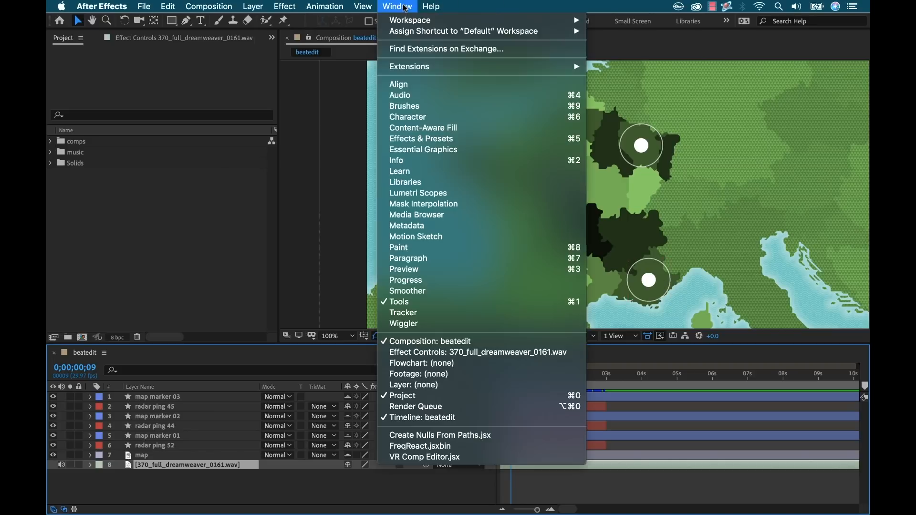
mouse_move(409, 65)
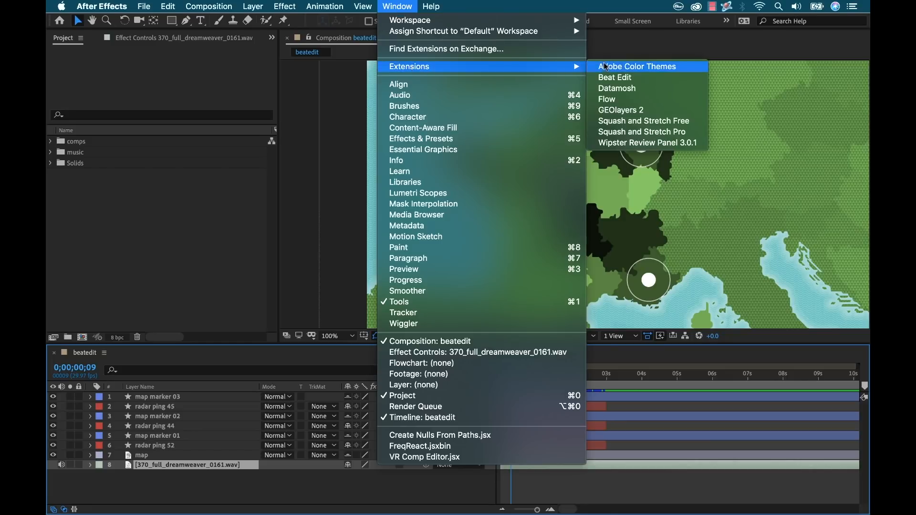
- Open the Beat Edit extension panel from Window > Extensions
left_click(615, 78)
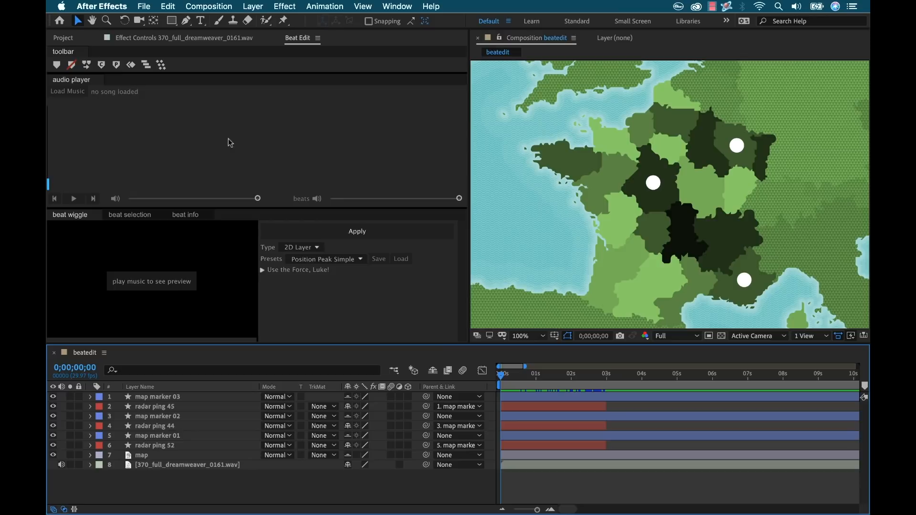
mouse_move(159, 139)
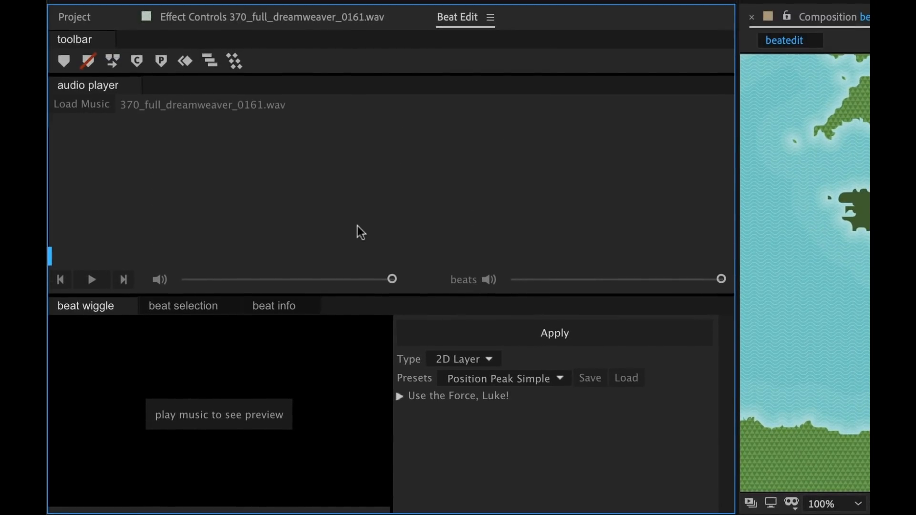
- Detect the track's beats, play it back and pull the music volume down
left_click(81, 104)
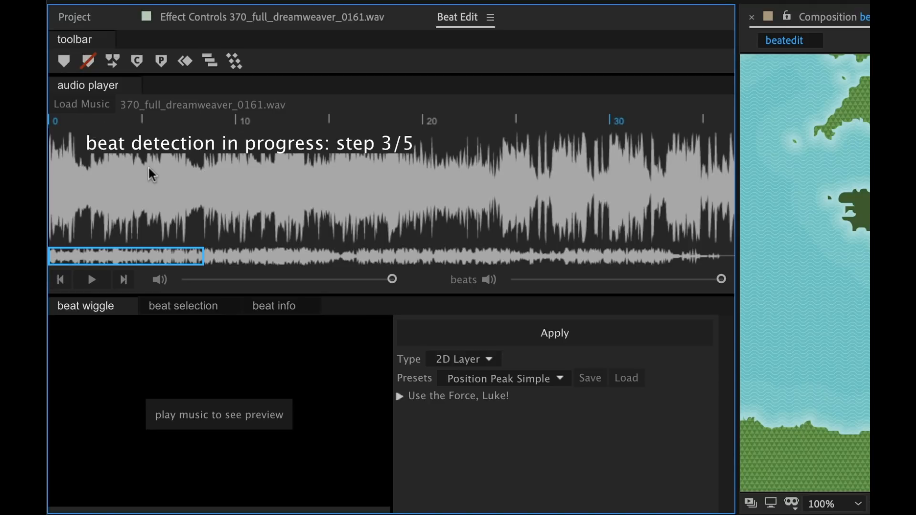
mouse_move(342, 176)
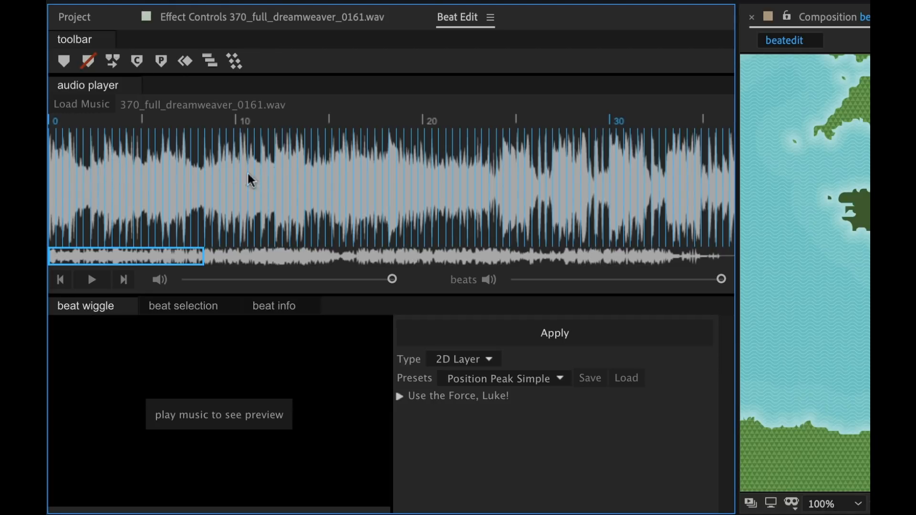
mouse_move(141, 134)
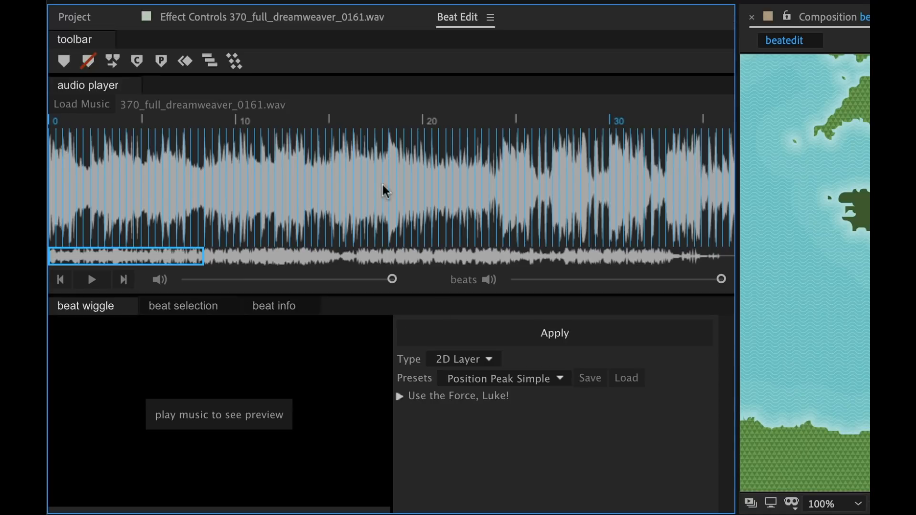
mouse_move(397, 208)
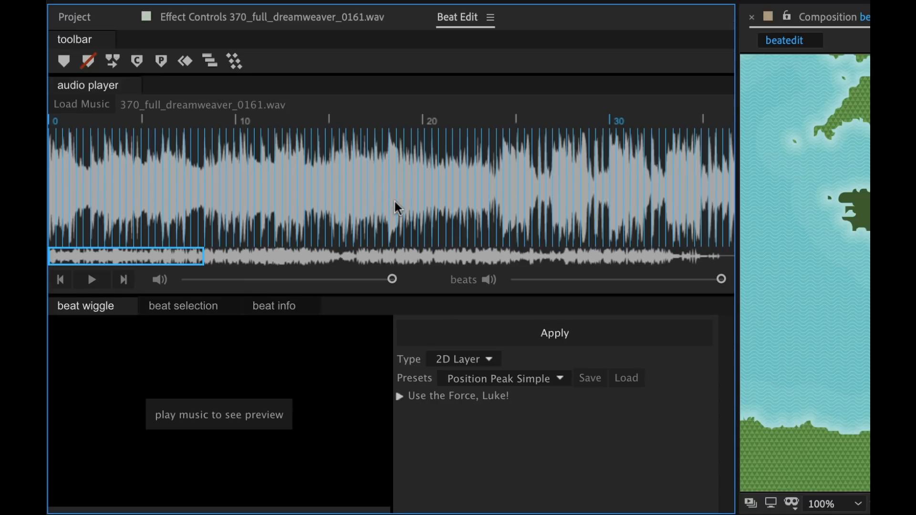
mouse_move(391, 207)
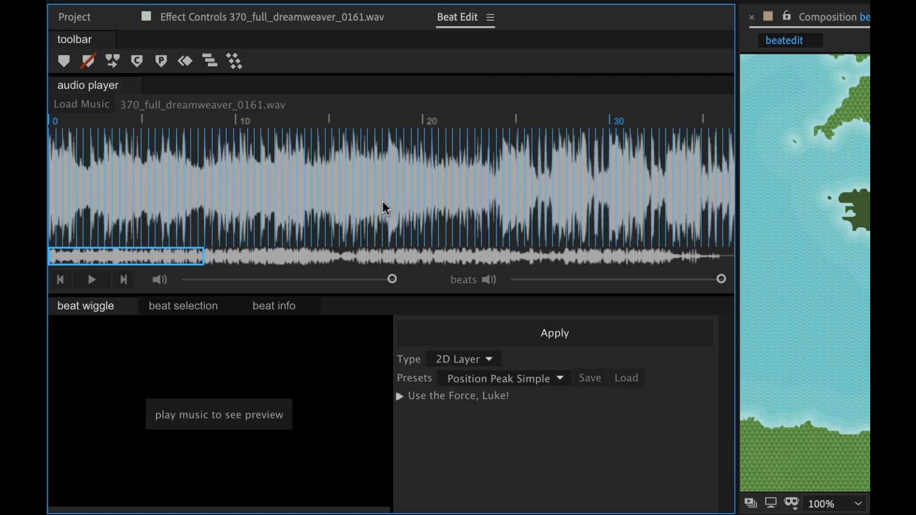
mouse_move(344, 181)
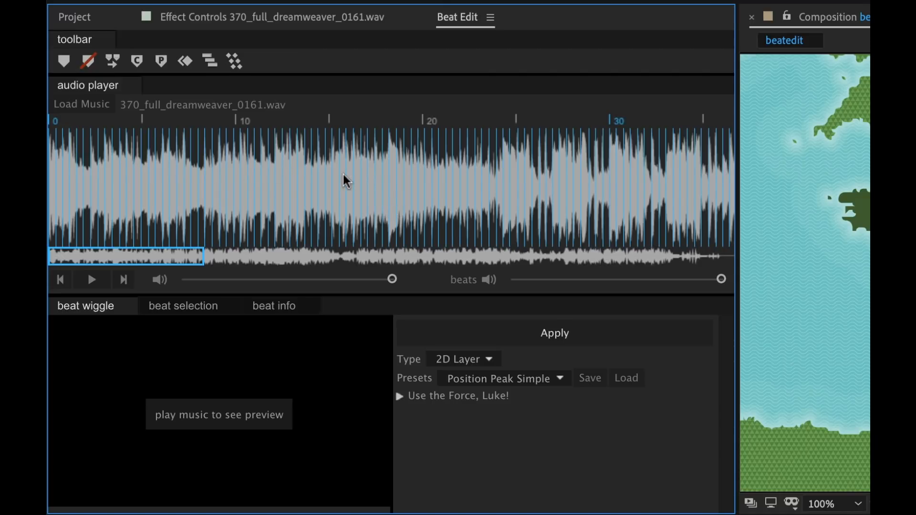
mouse_move(88, 219)
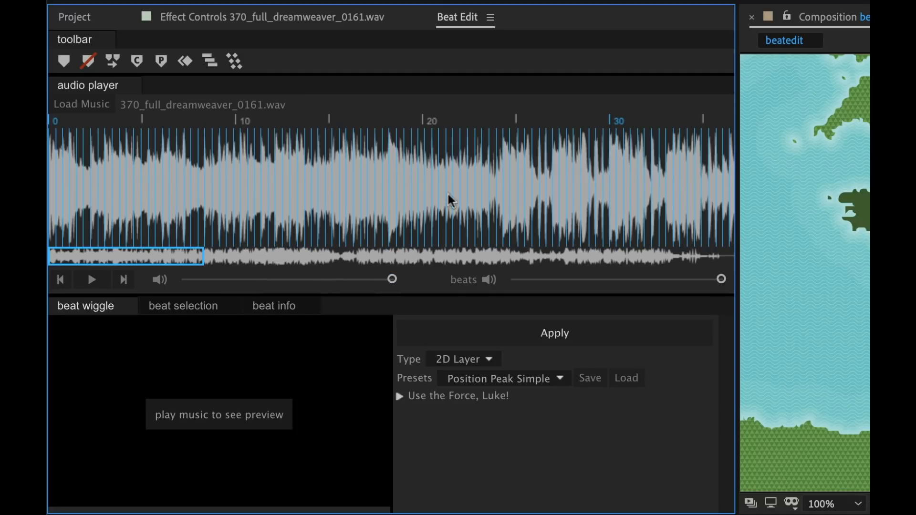
mouse_move(467, 287)
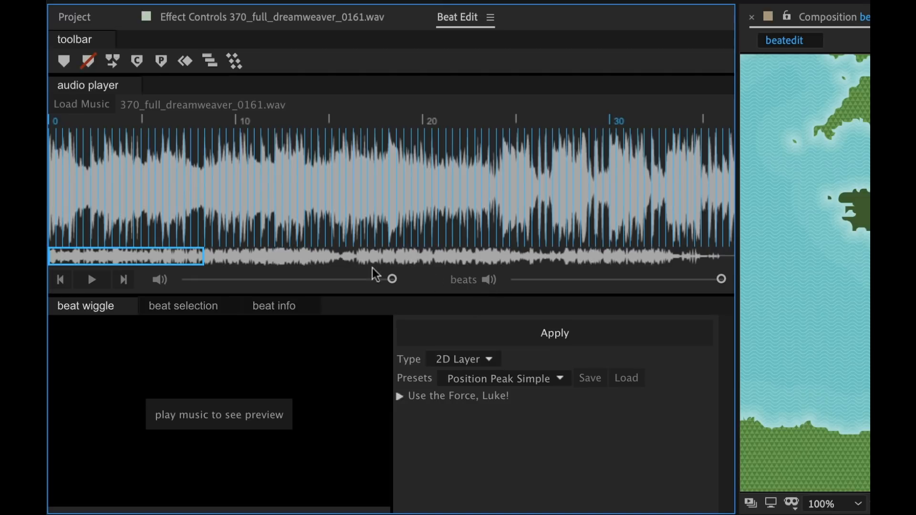
left_click(91, 279)
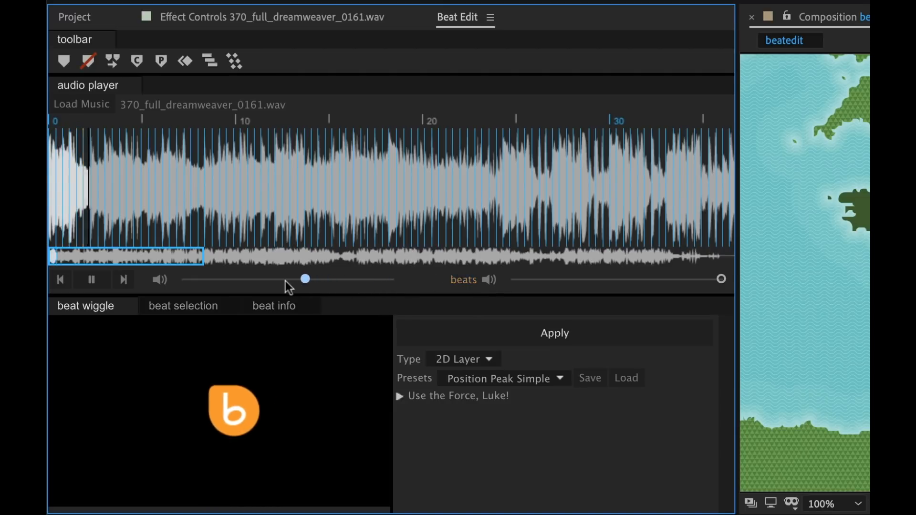
left_click_drag(304, 279, 179, 279)
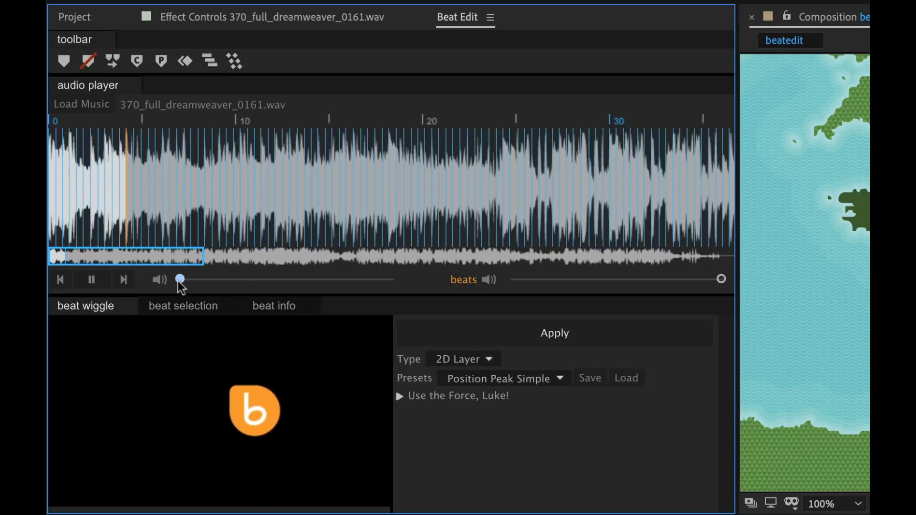
left_click_drag(180, 280, 191, 279)
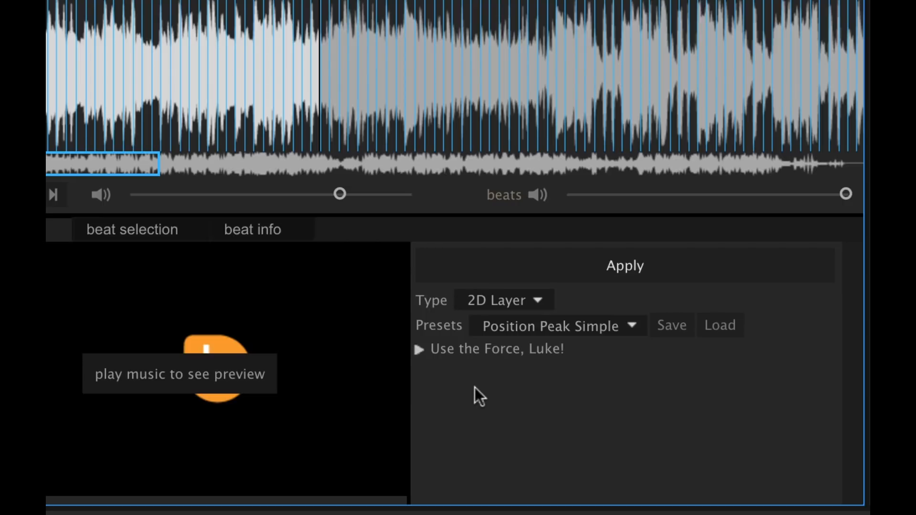
- Keep 2D Layer as the wiggle target and bring up the beat animation presets
left_click(503, 300)
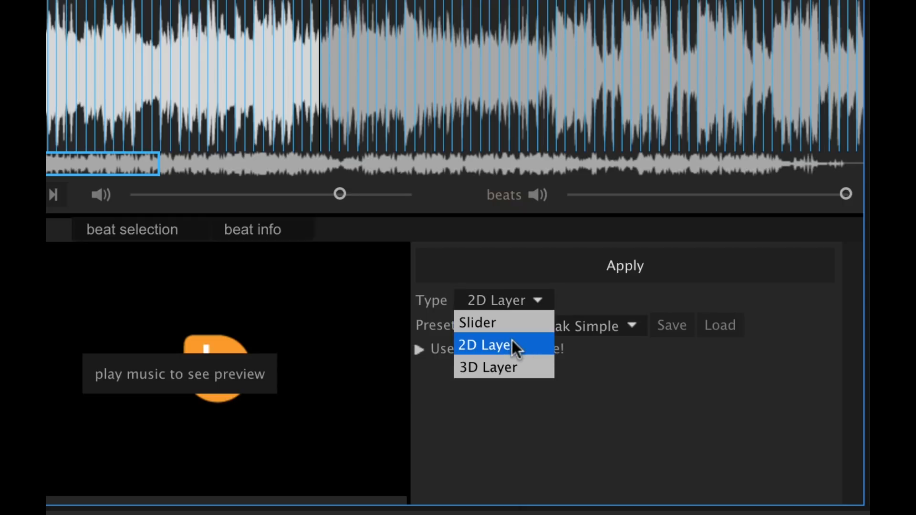
left_click(485, 345)
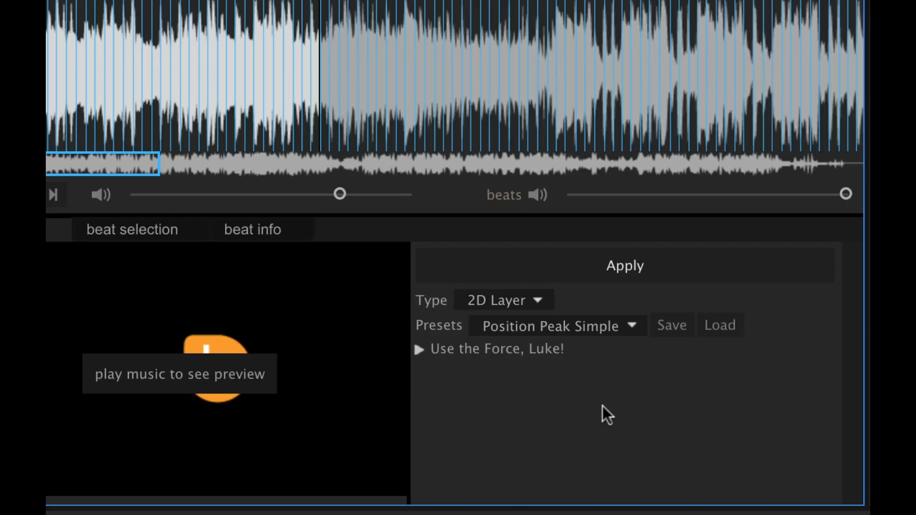
left_click(558, 326)
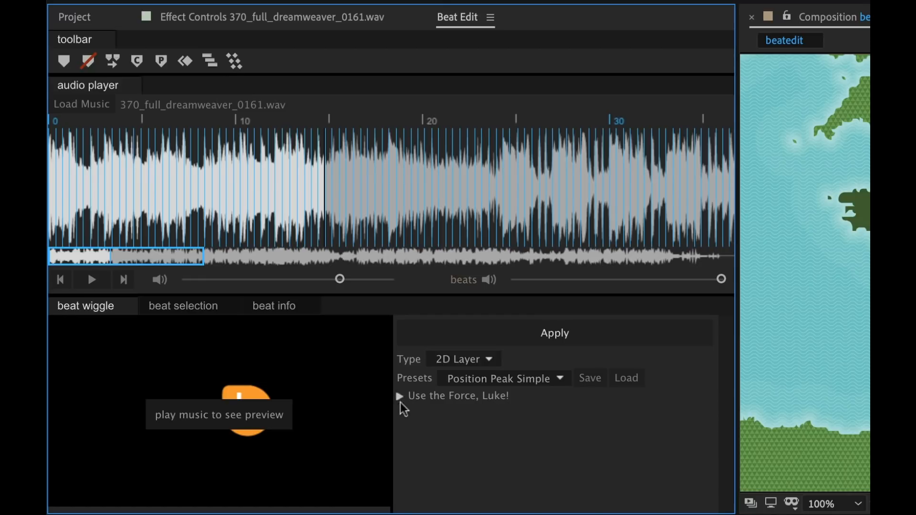
left_click(400, 395)
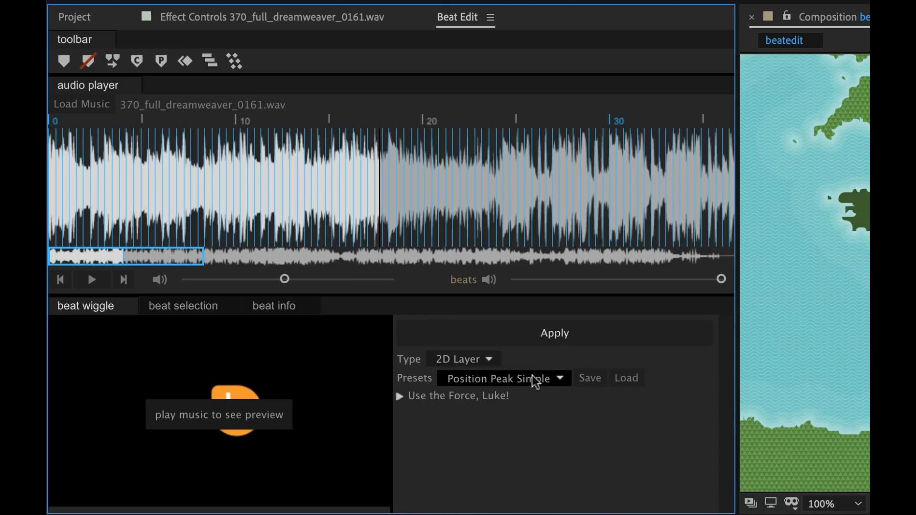
left_click(503, 378)
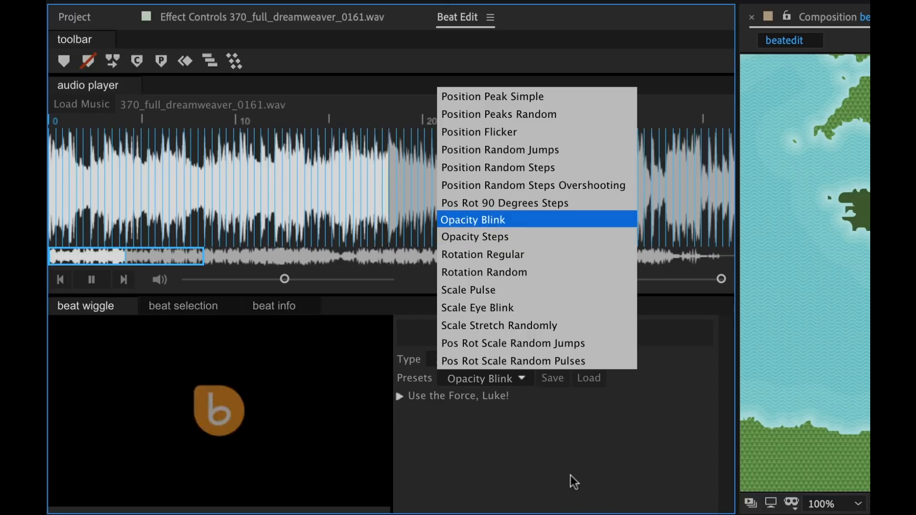
mouse_move(477, 290)
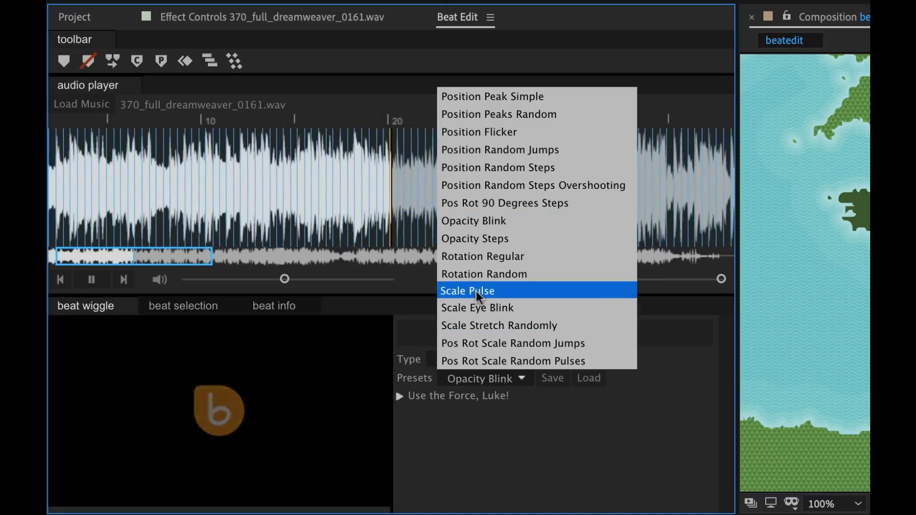
- Try Scale Pulse and Scale Eye Blink, land on Scale Stretch Randomly, and stop the music preview
left_click(467, 291)
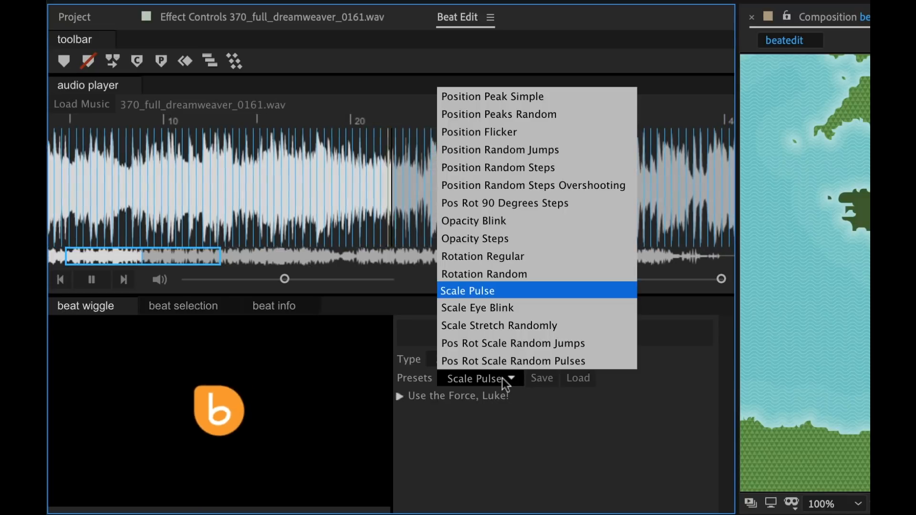
left_click(477, 309)
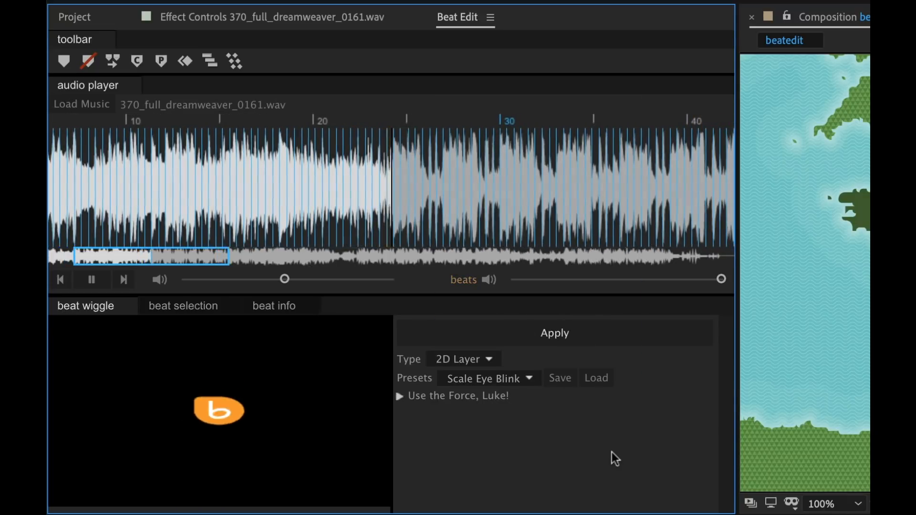
left_click(489, 378)
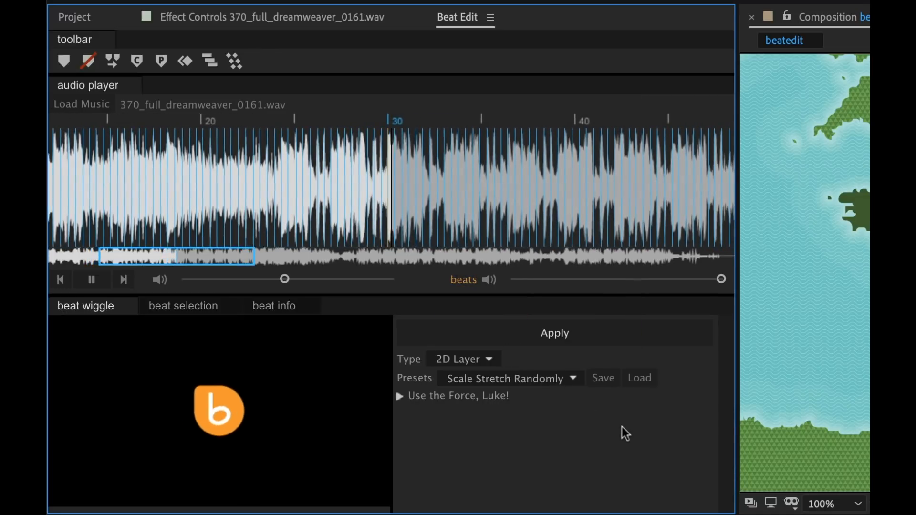
left_click(91, 280)
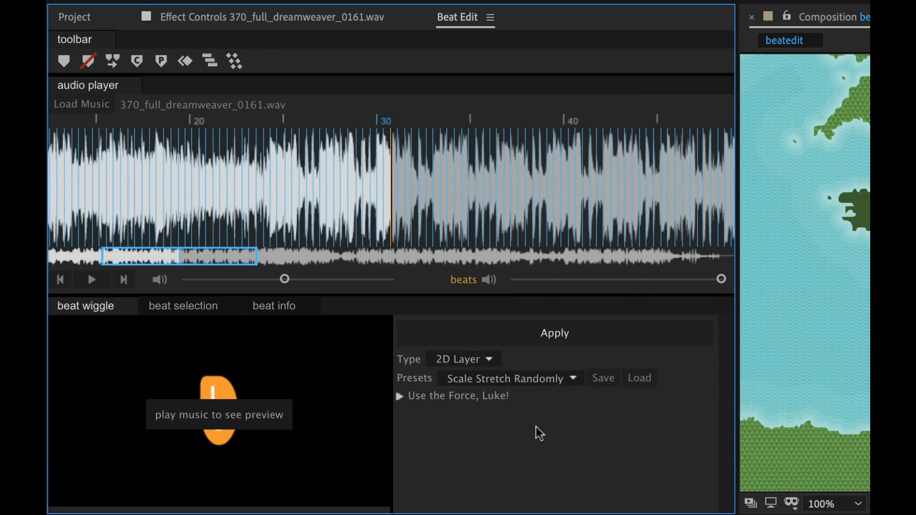
- Select 1 beat every 8 beats, spaced evenly, across the whole song
left_click(182, 305)
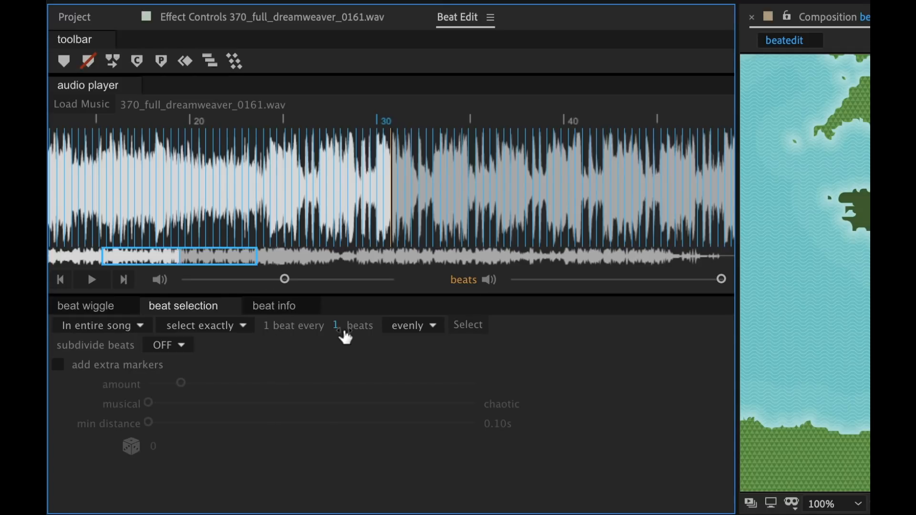
left_click(338, 325)
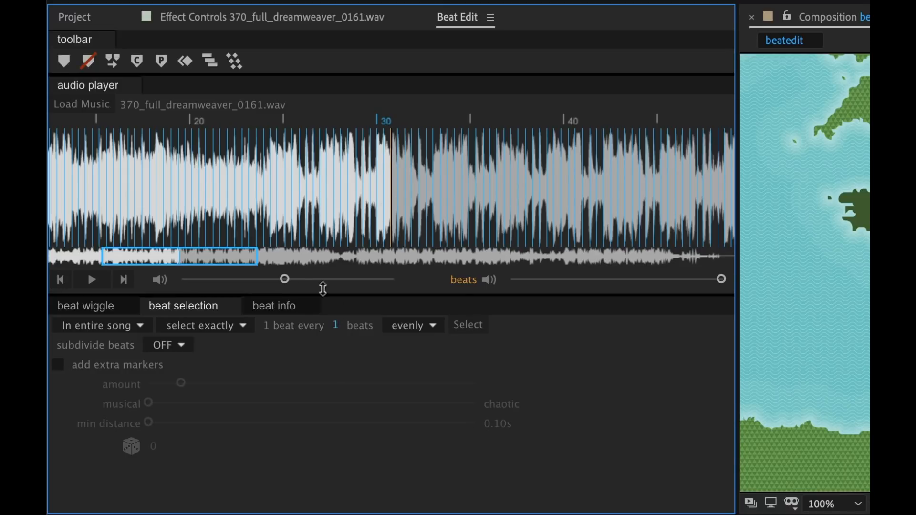
left_click(59, 279)
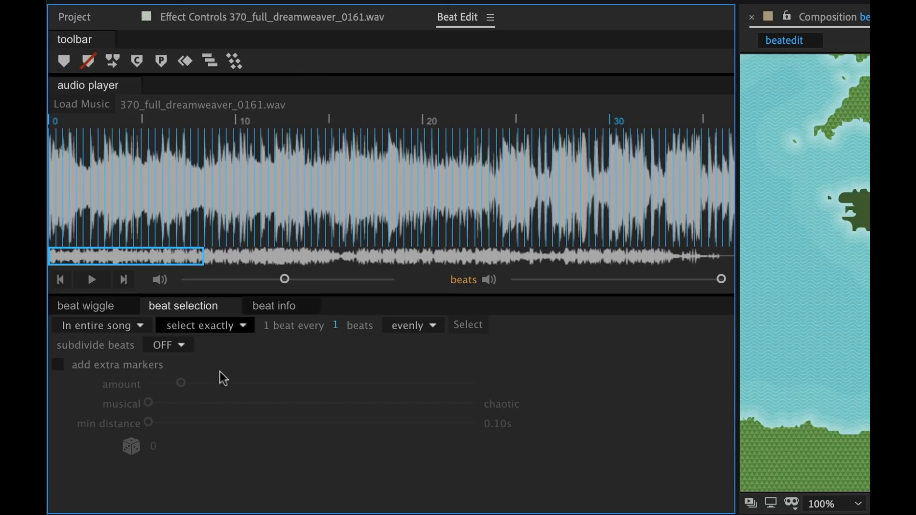
left_click(351, 325)
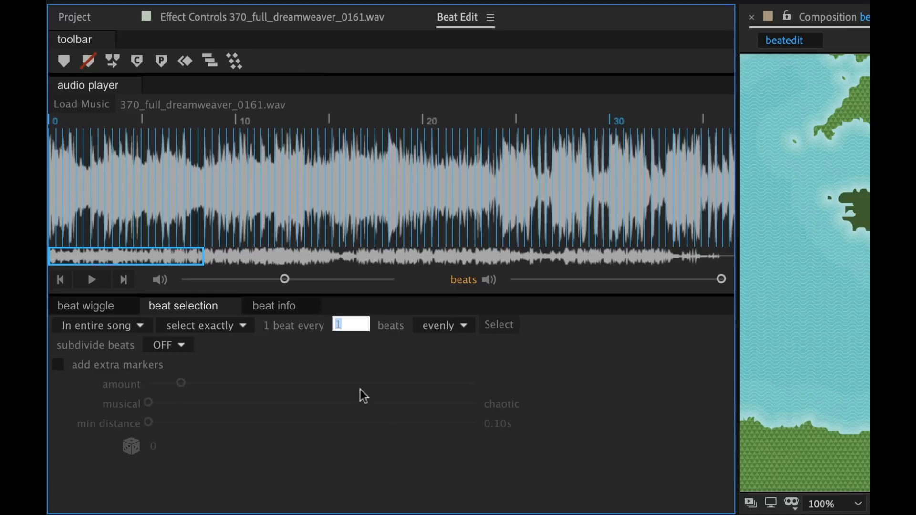
type("8")
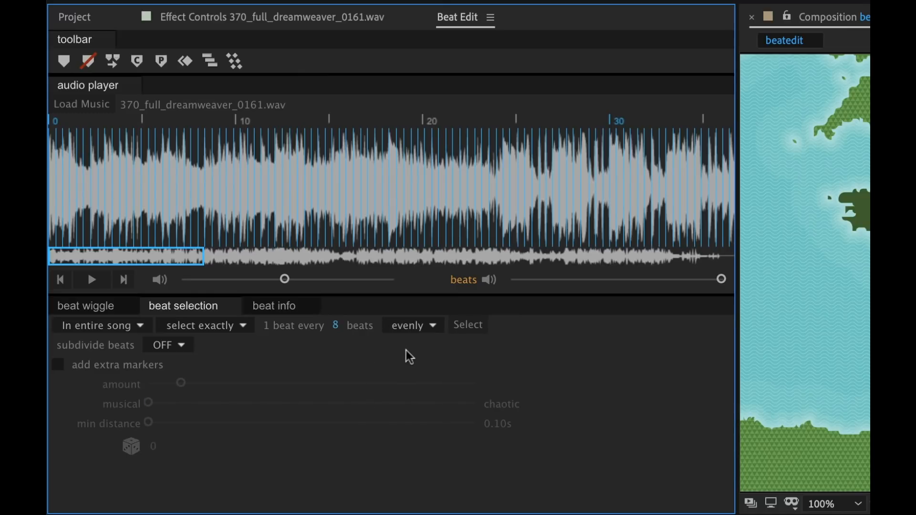
left_click(412, 324)
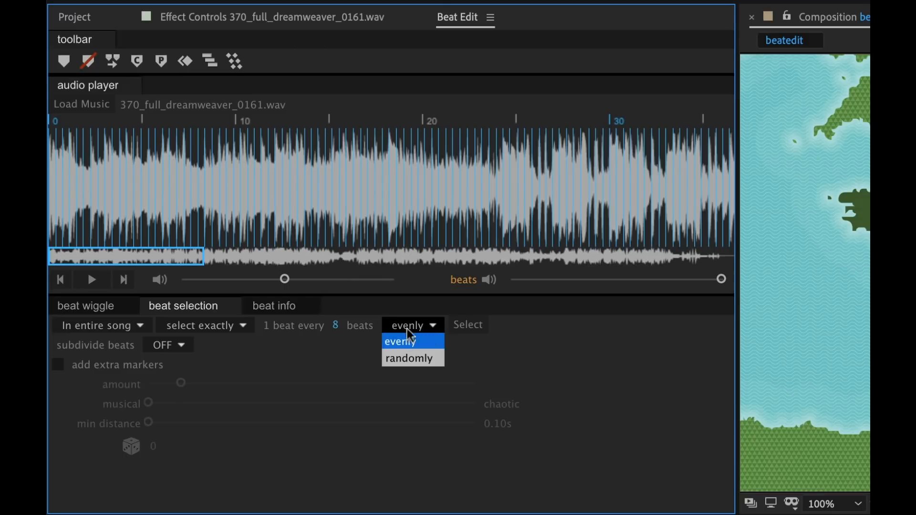
left_click(408, 341)
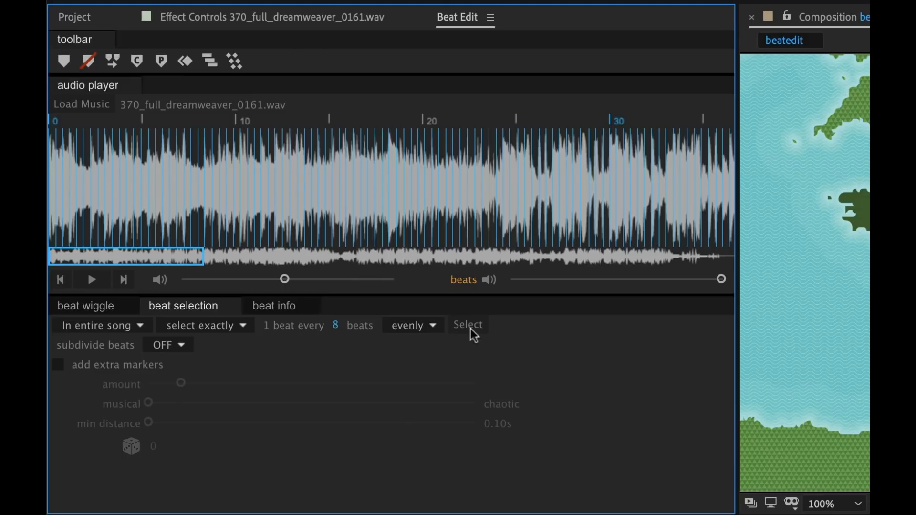
left_click(468, 325)
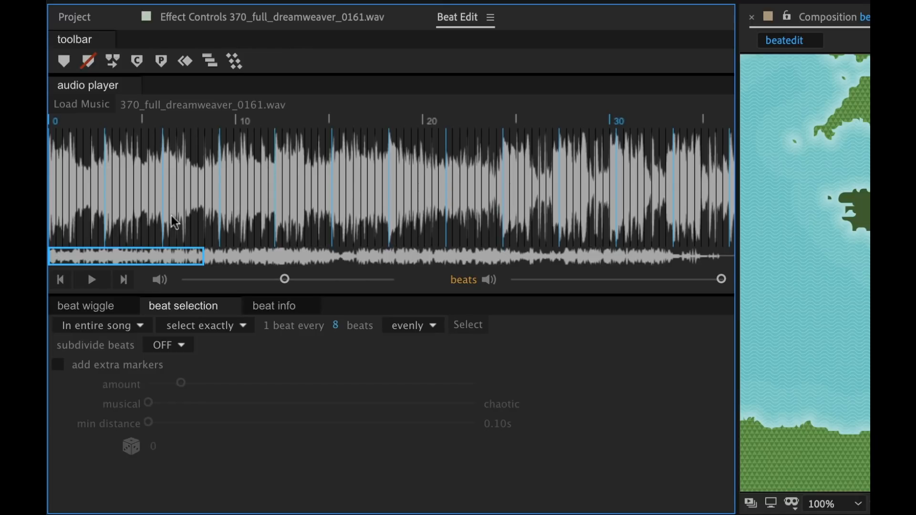
mouse_move(114, 353)
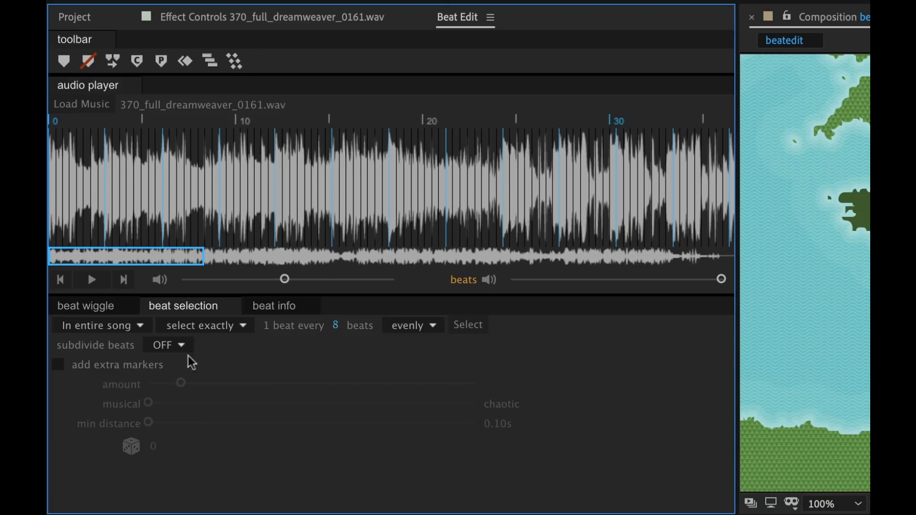
- Toggle the add extra markers option on and back off
left_click(57, 364)
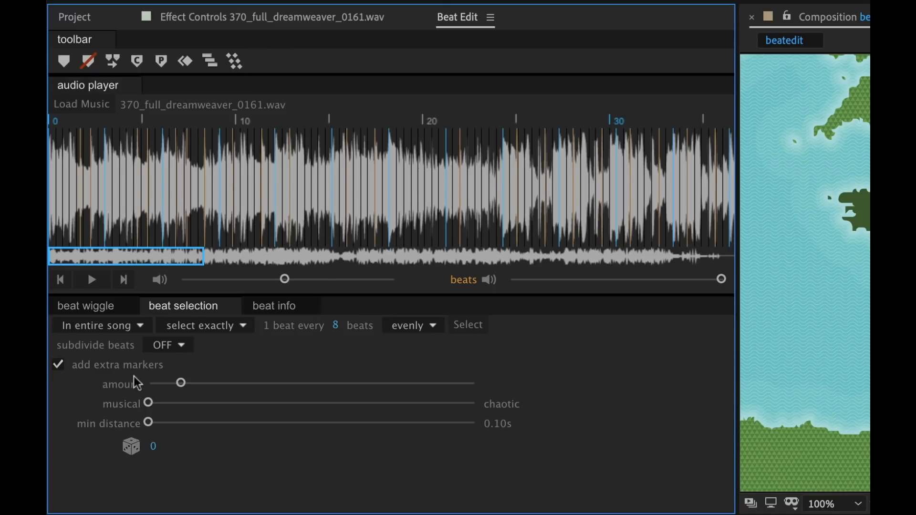
mouse_move(277, 407)
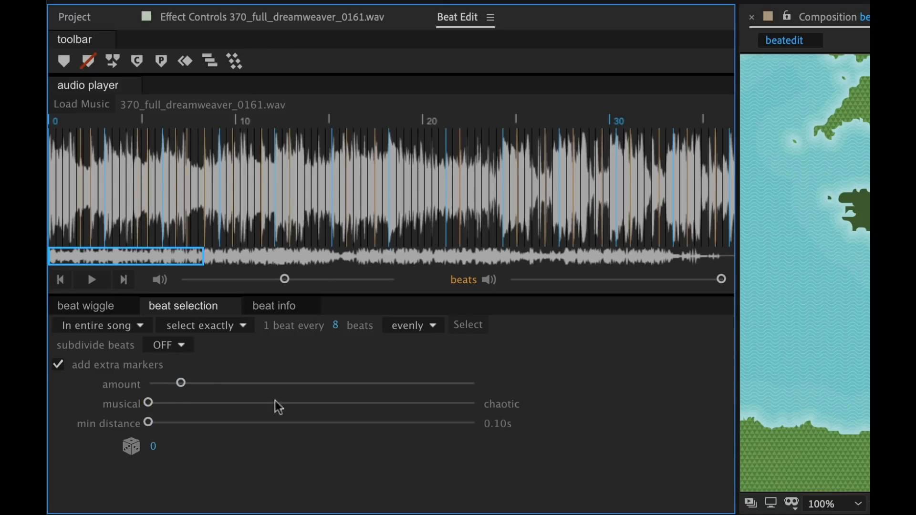
left_click(131, 446)
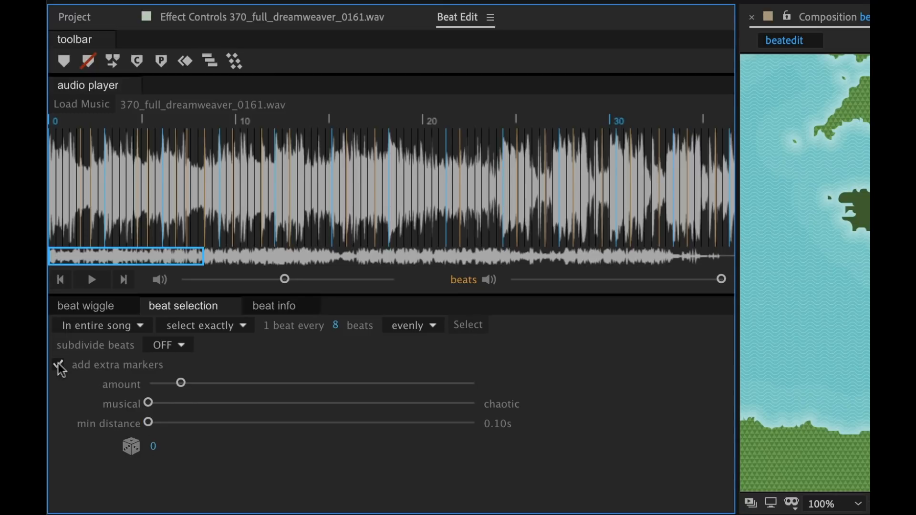
left_click(277, 306)
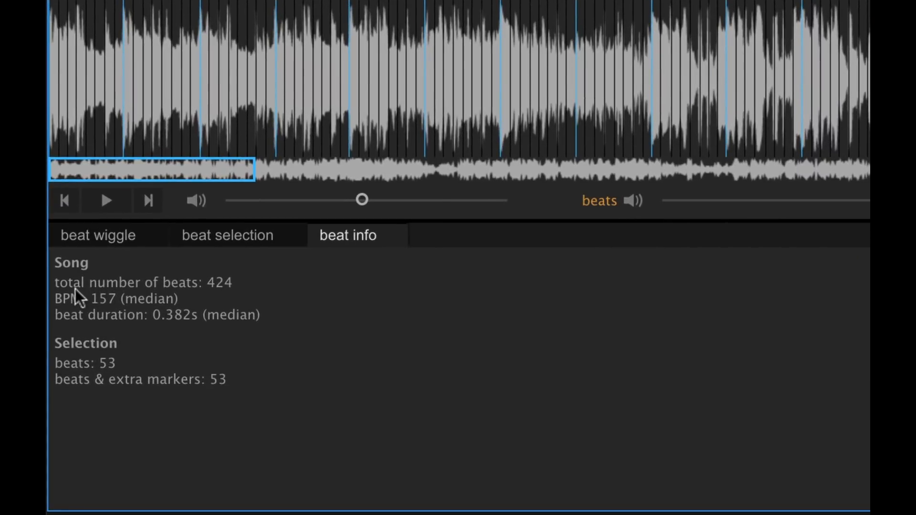
mouse_move(339, 344)
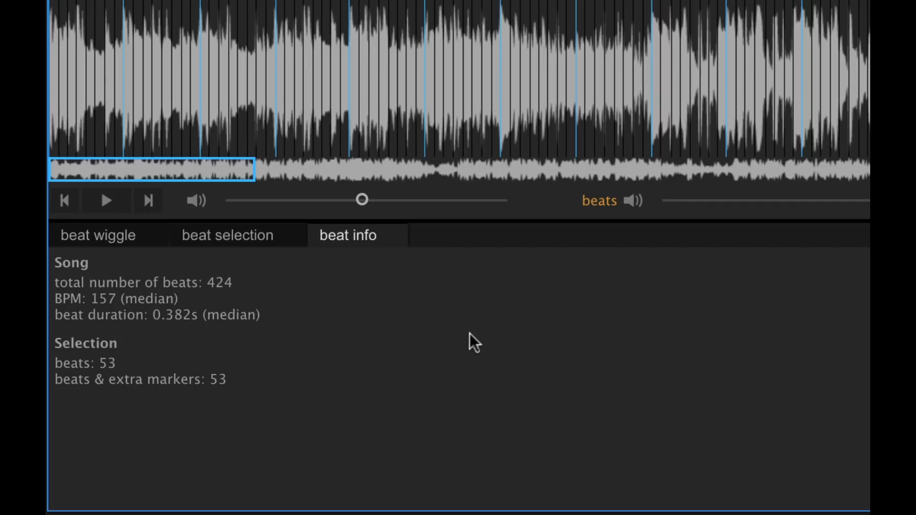
mouse_move(404, 335)
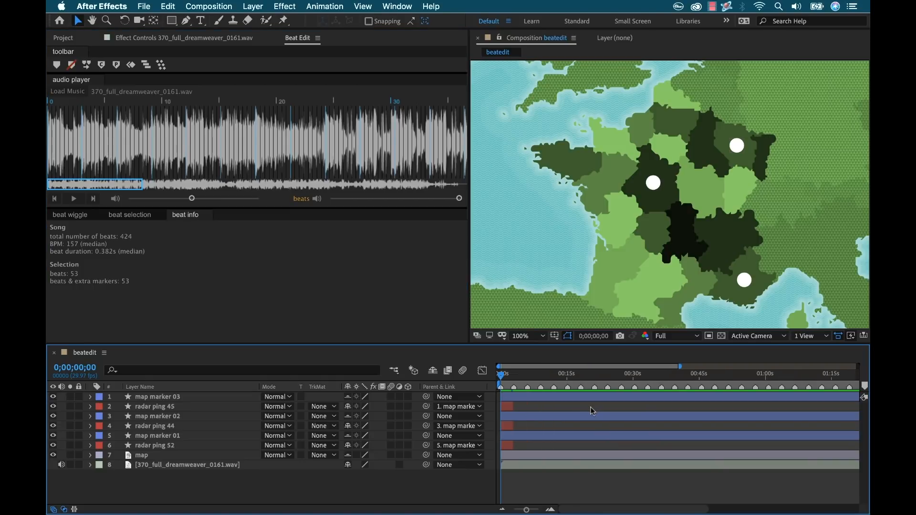
mouse_move(610, 397)
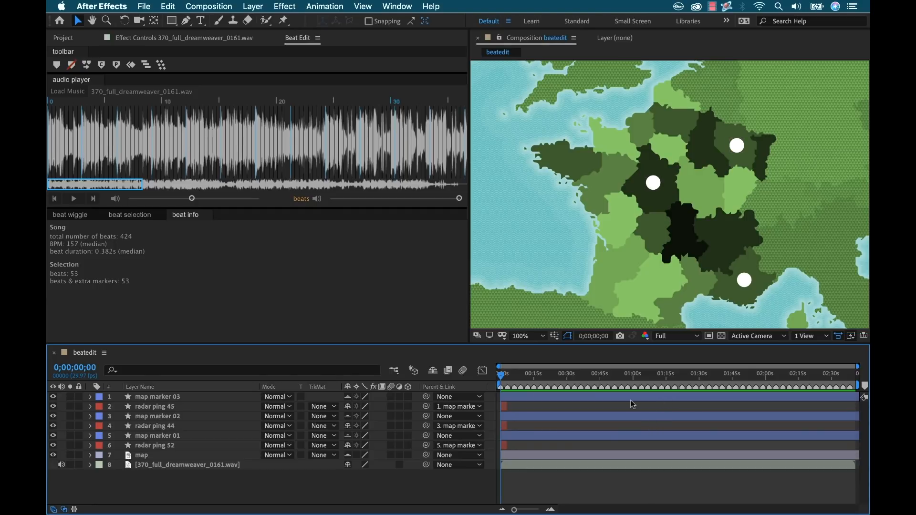
- Select the music layer to show its beat markers along the full song
left_click(187, 465)
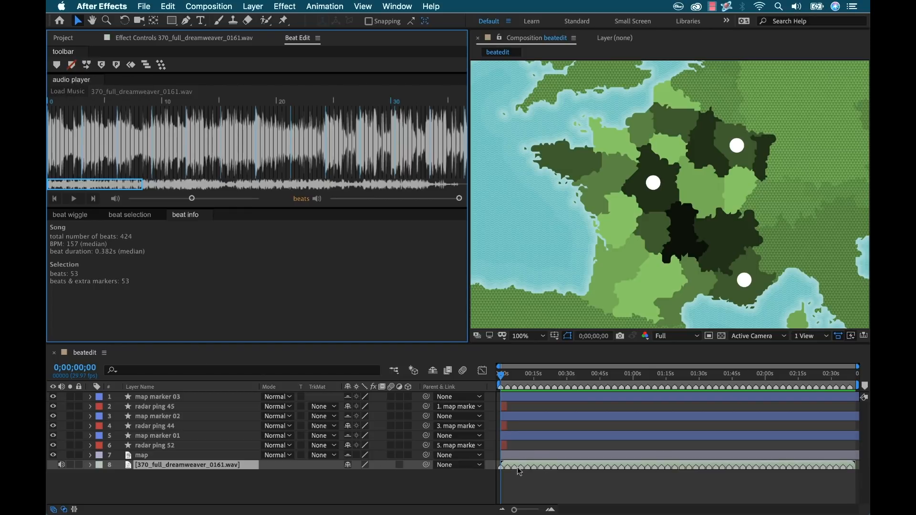
mouse_move(72, 64)
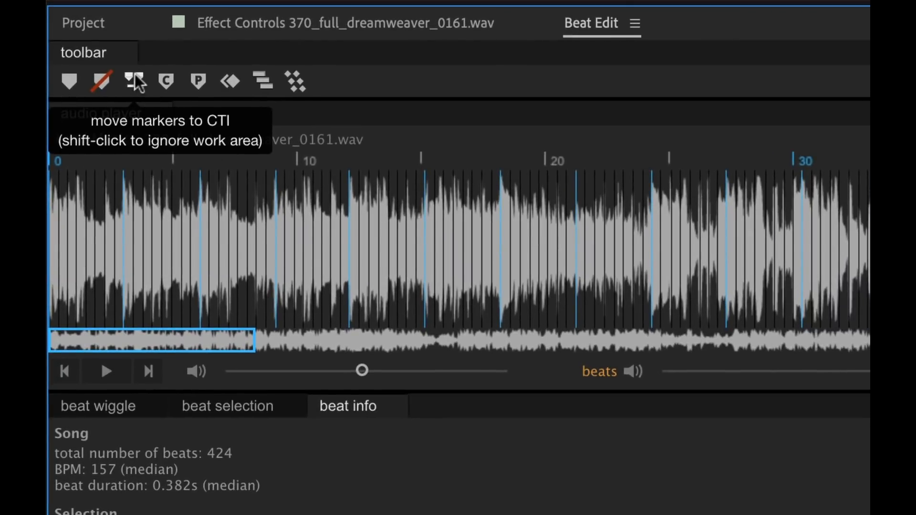
mouse_move(166, 82)
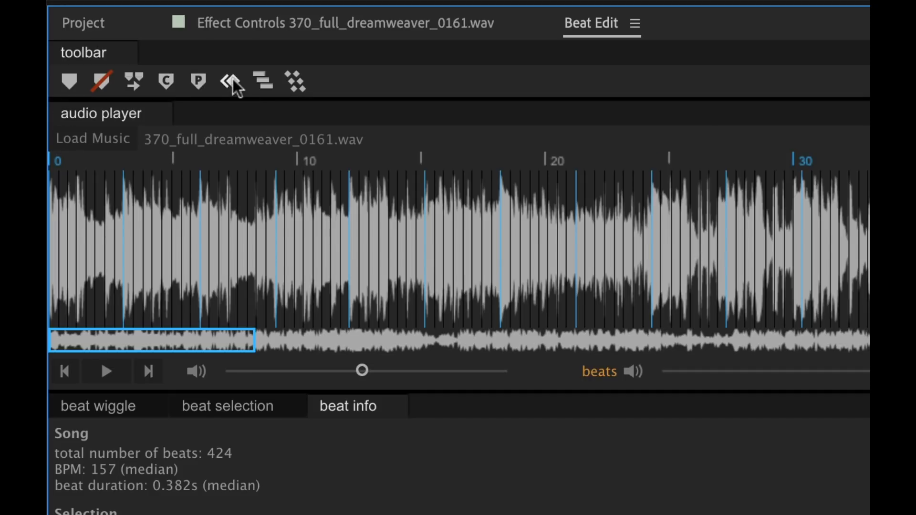
mouse_move(260, 88)
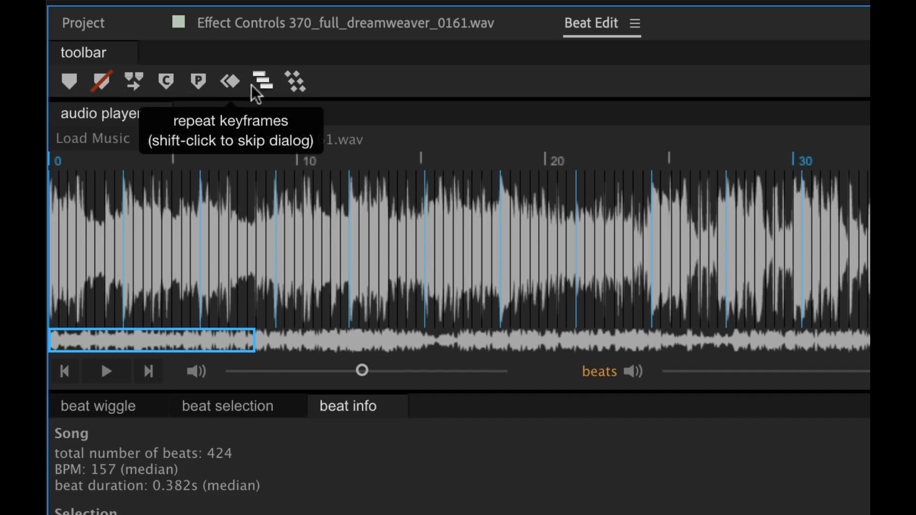
mouse_move(295, 82)
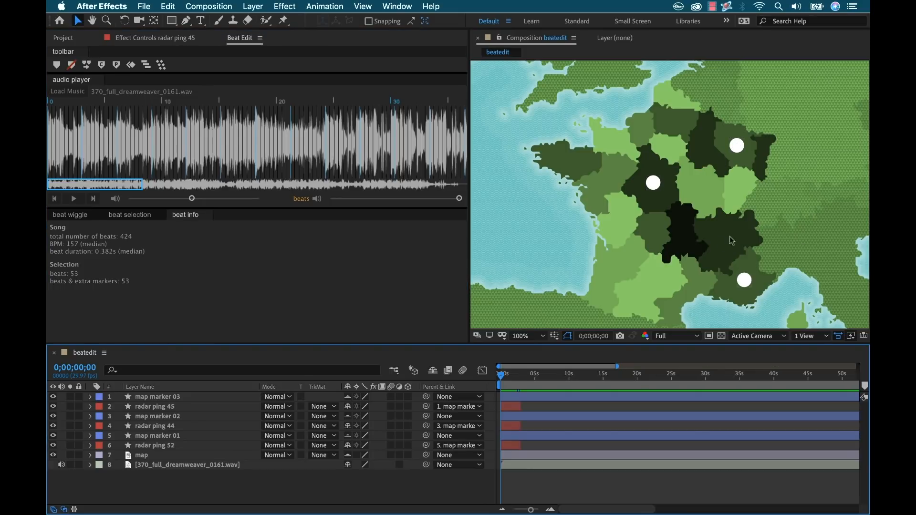
mouse_move(723, 250)
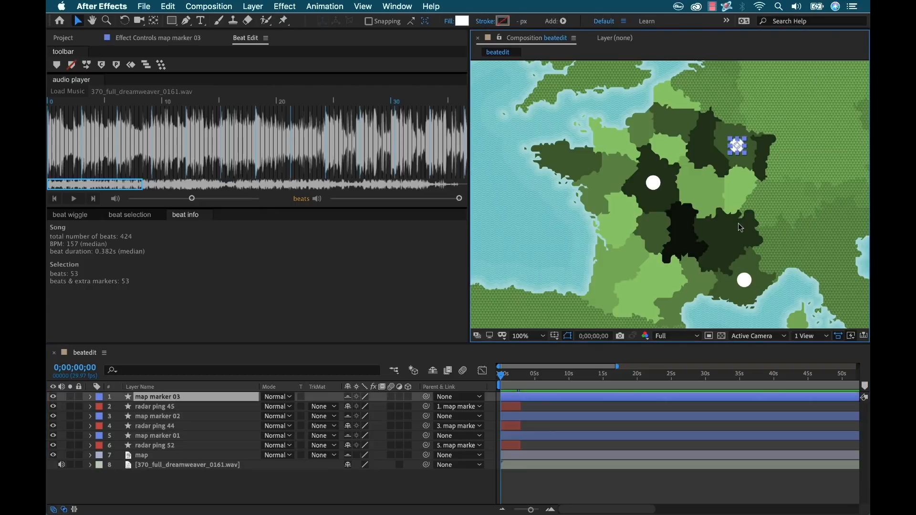
mouse_move(420, 306)
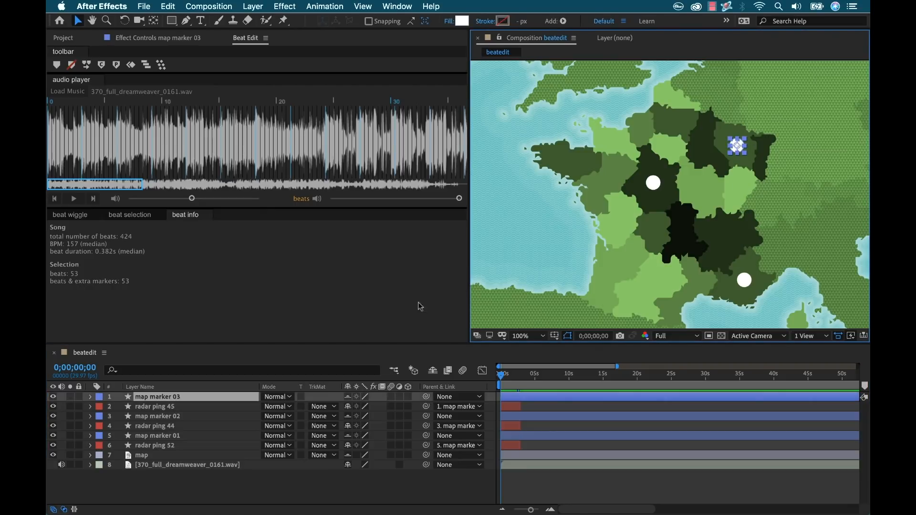
- Select map marker 03's radar ping layer and duplicate it into a long stack of copies
left_click(130, 214)
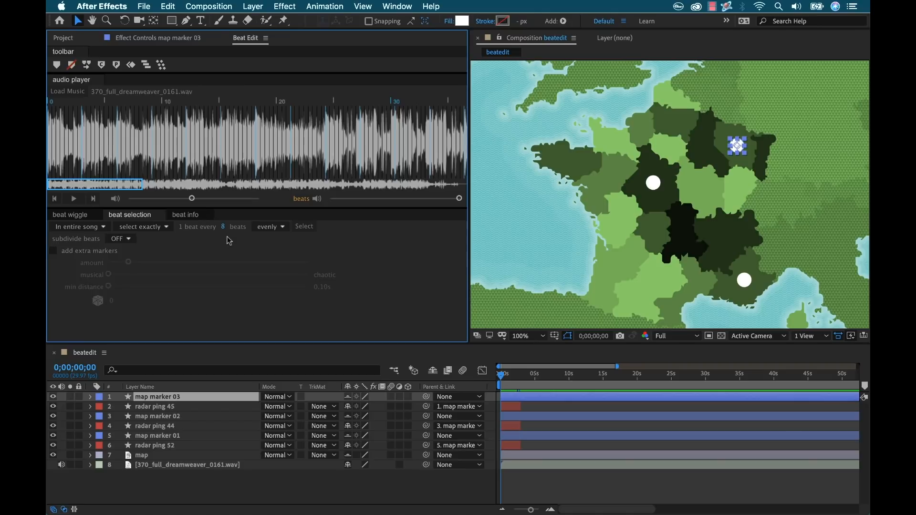
mouse_move(419, 128)
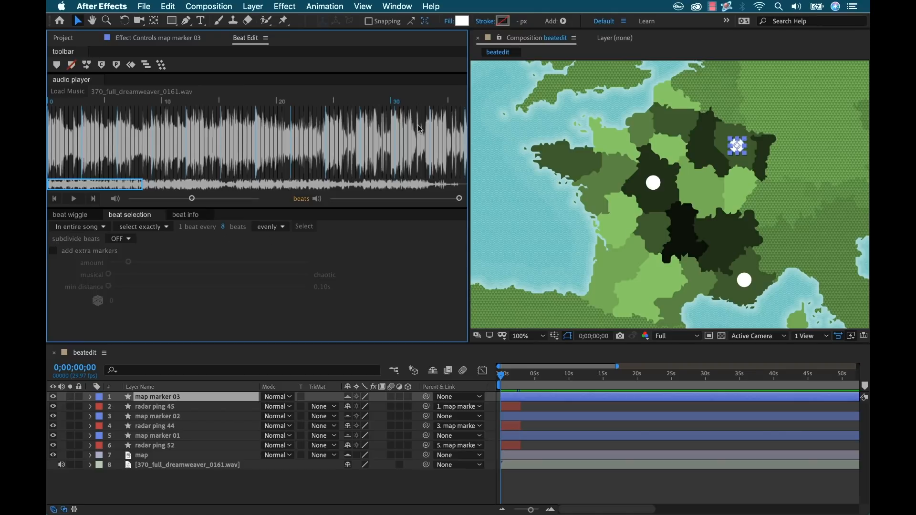
mouse_move(310, 374)
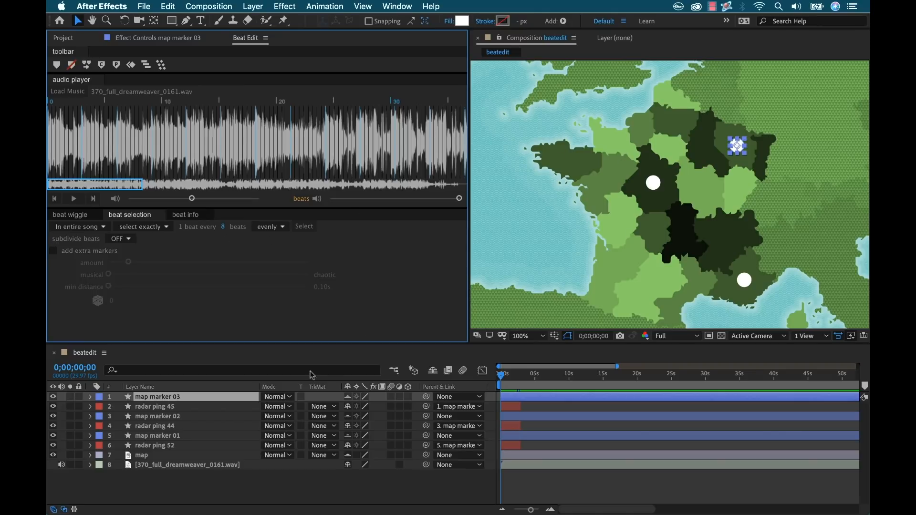
left_click(154, 406)
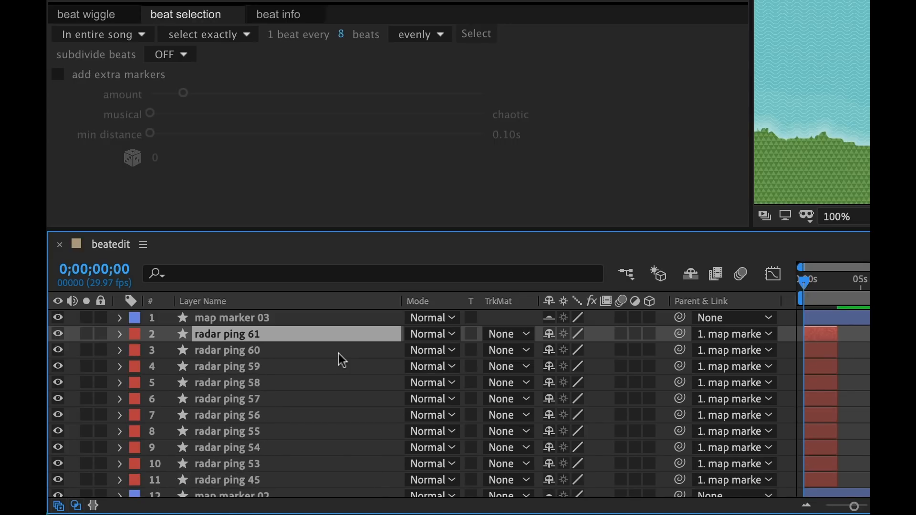
scroll("down", 3)
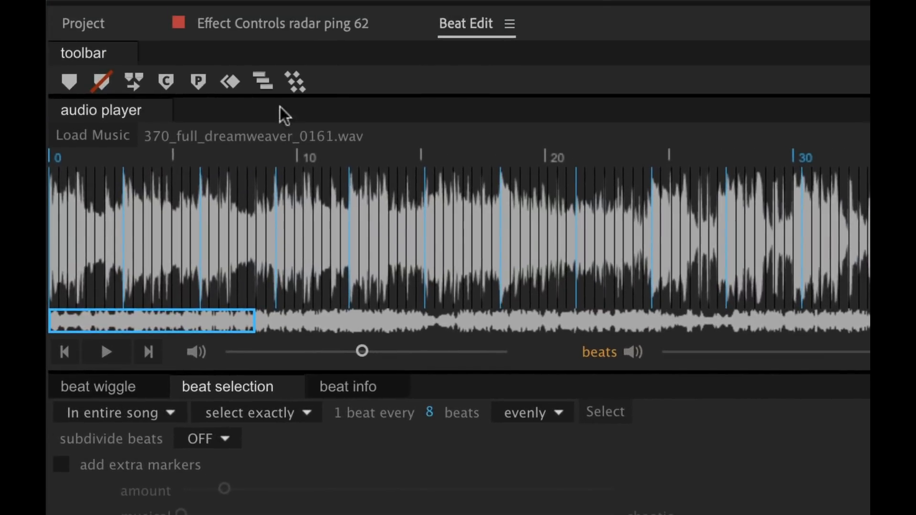
mouse_move(262, 80)
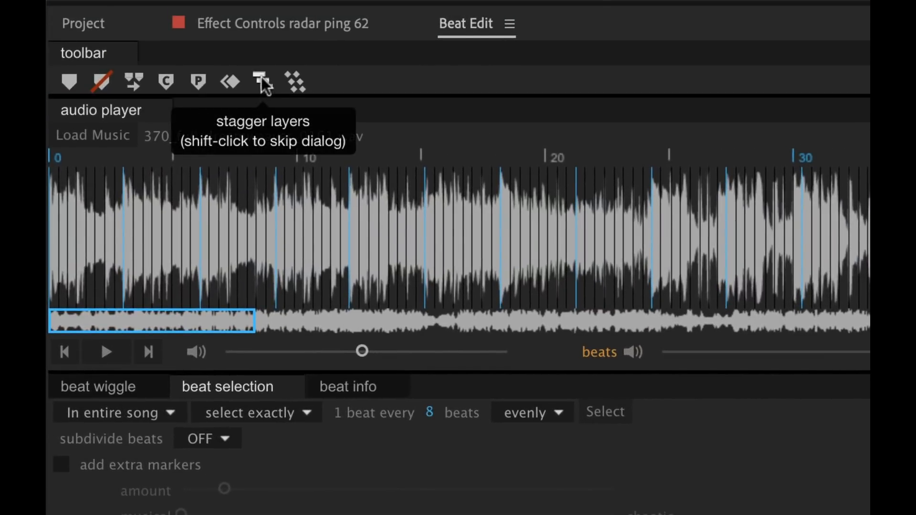
- Stagger the ping copies onto the selected beats and scrub the timeline to preview them
left_click(263, 81)
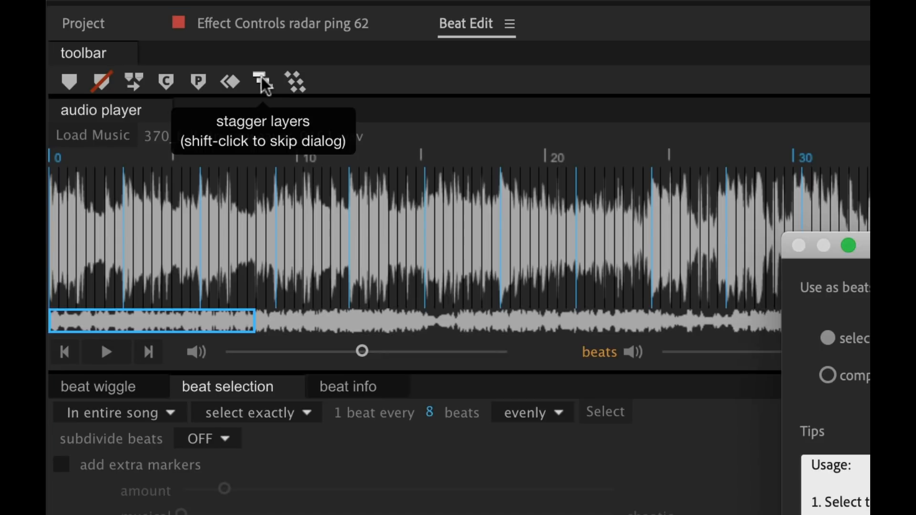
left_click(260, 80)
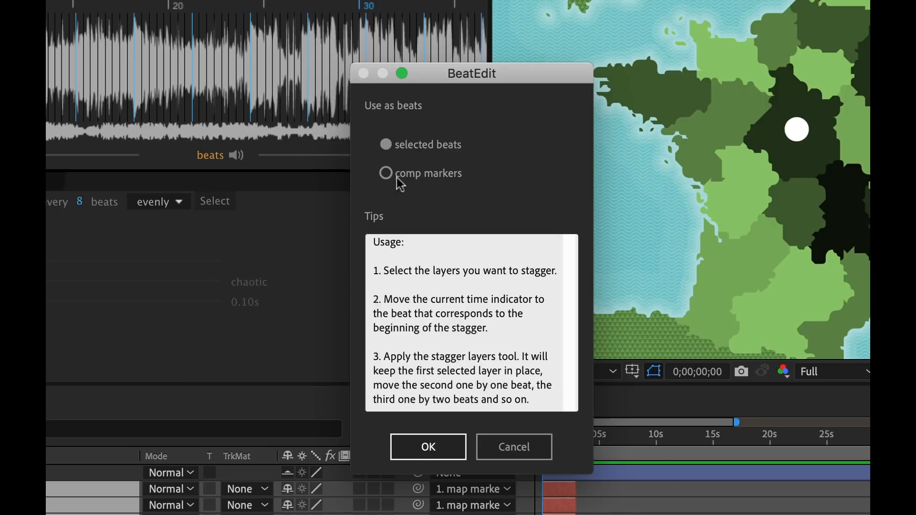
mouse_move(819, 496)
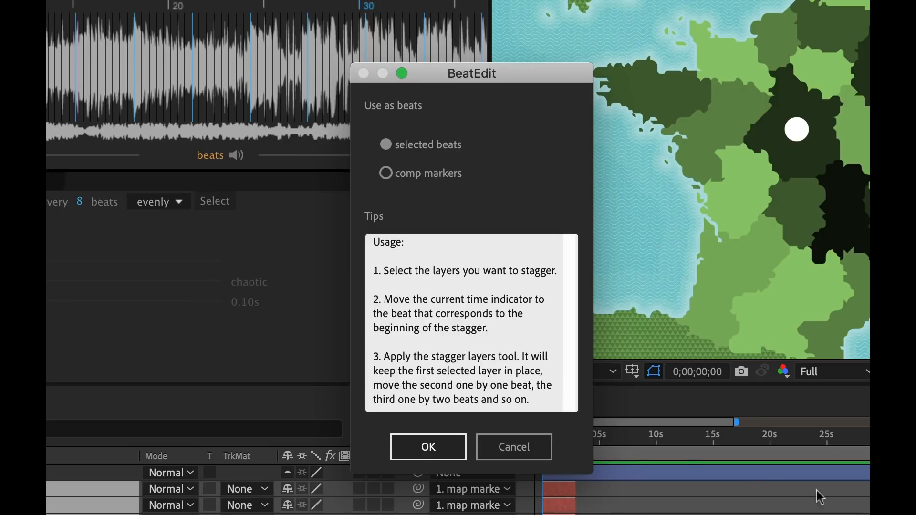
mouse_move(415, 163)
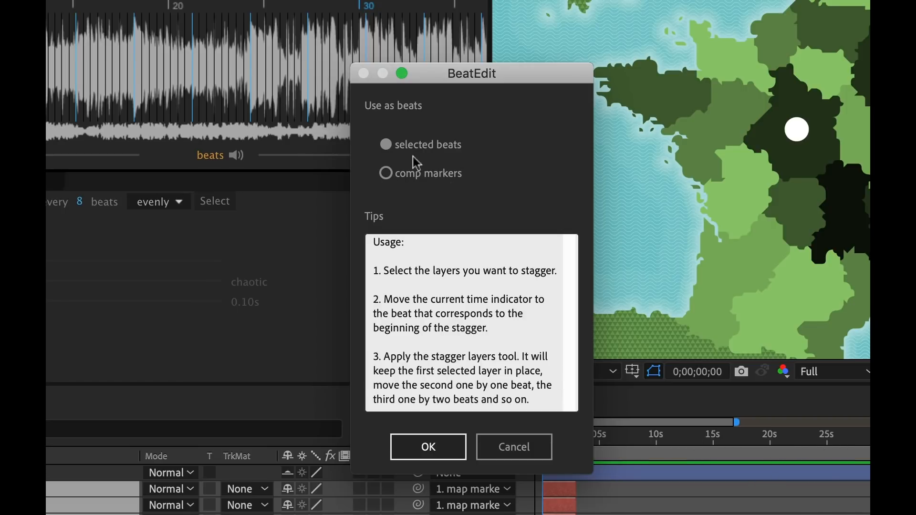
left_click(428, 447)
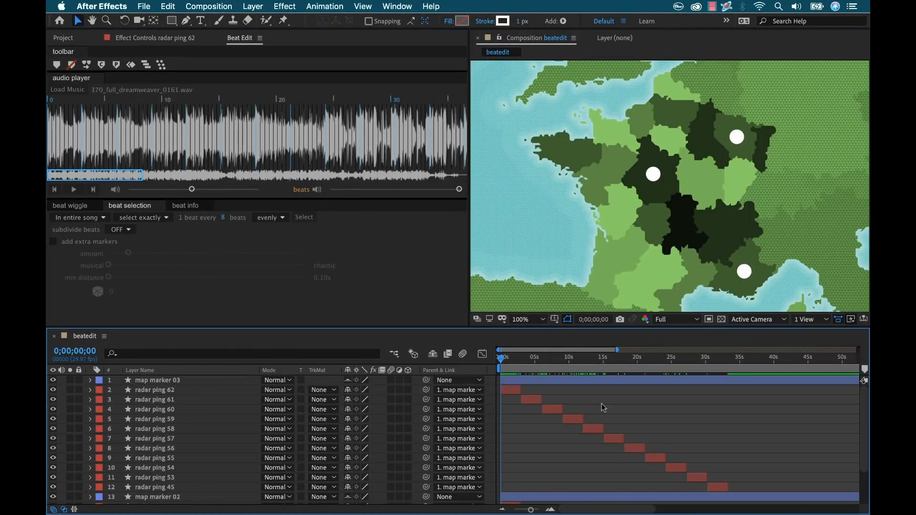
left_click(511, 359)
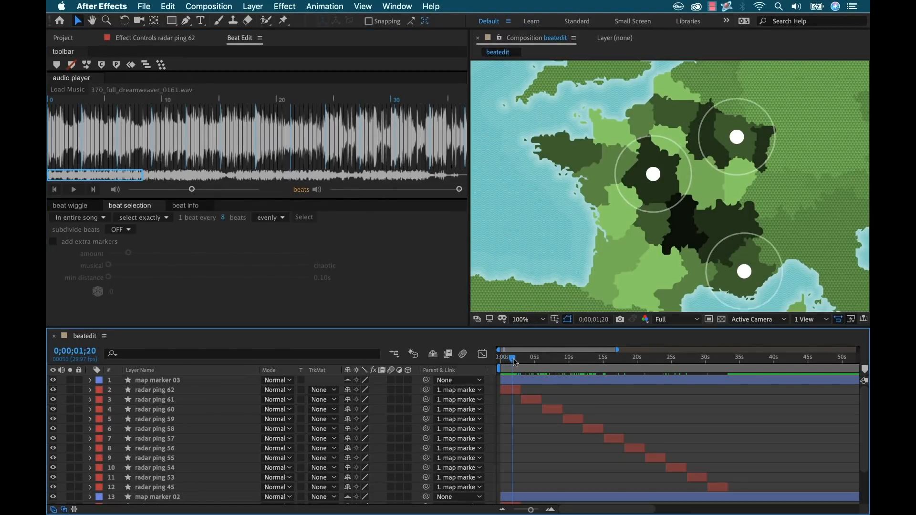
left_click_drag(513, 361, 567, 361)
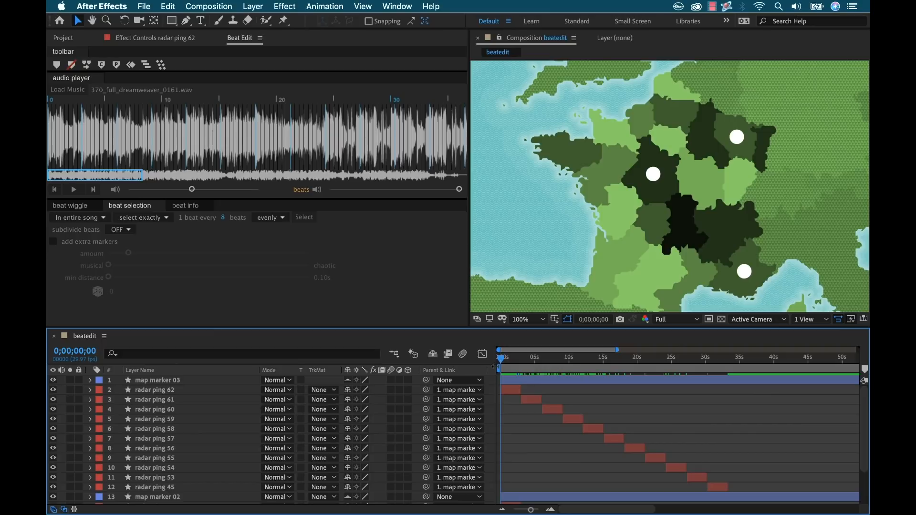
mouse_move(499, 377)
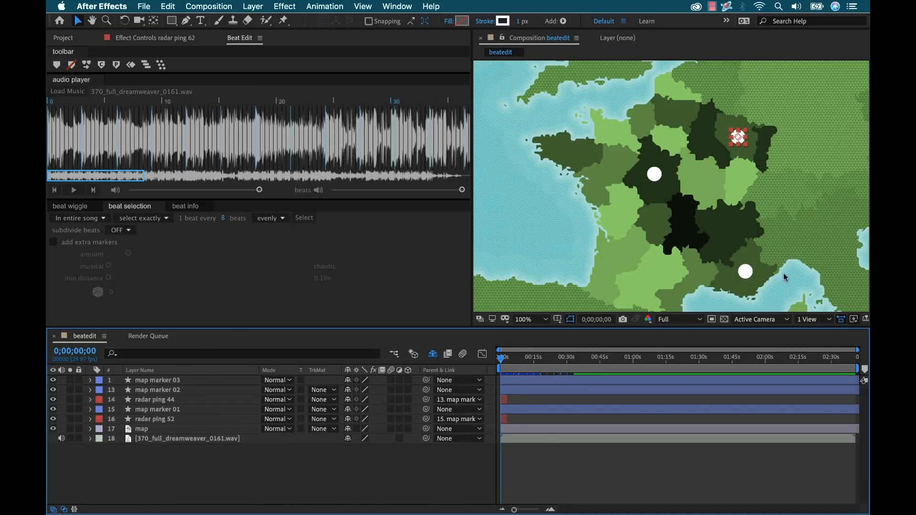
- Select map marker 01, set 1 beat every 4 beats, and play the song from near its start
left_click(157, 410)
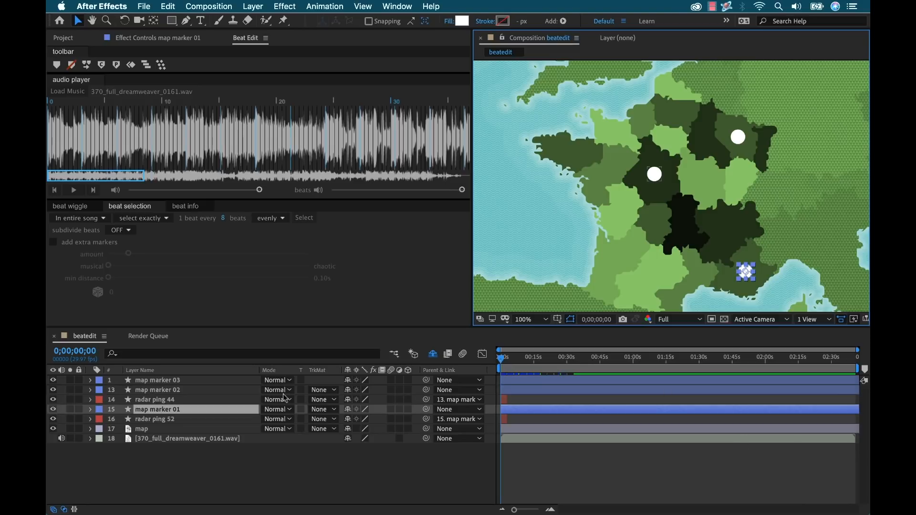
mouse_move(145, 423)
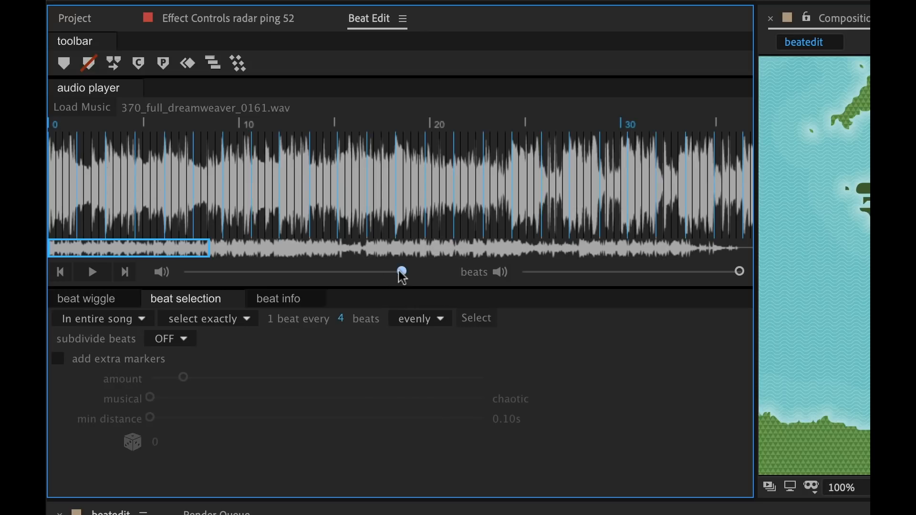
left_click(91, 272)
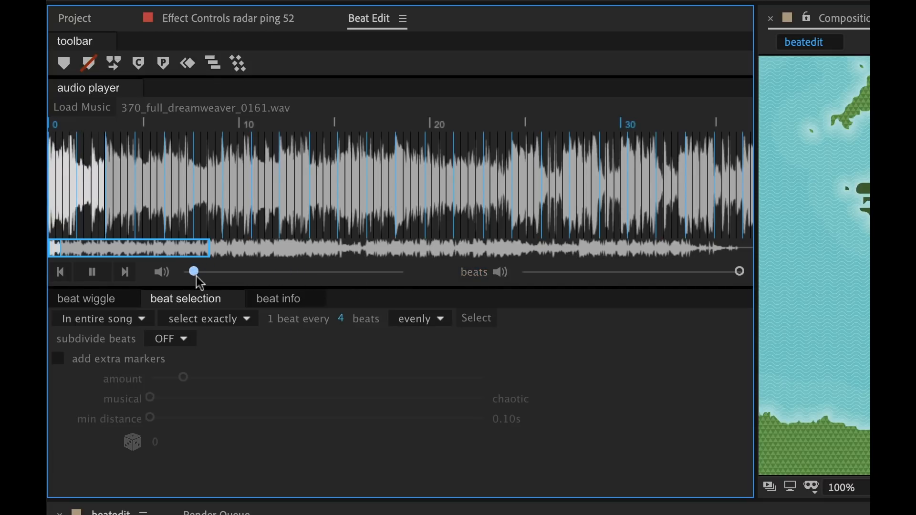
left_click_drag(194, 271, 226, 271)
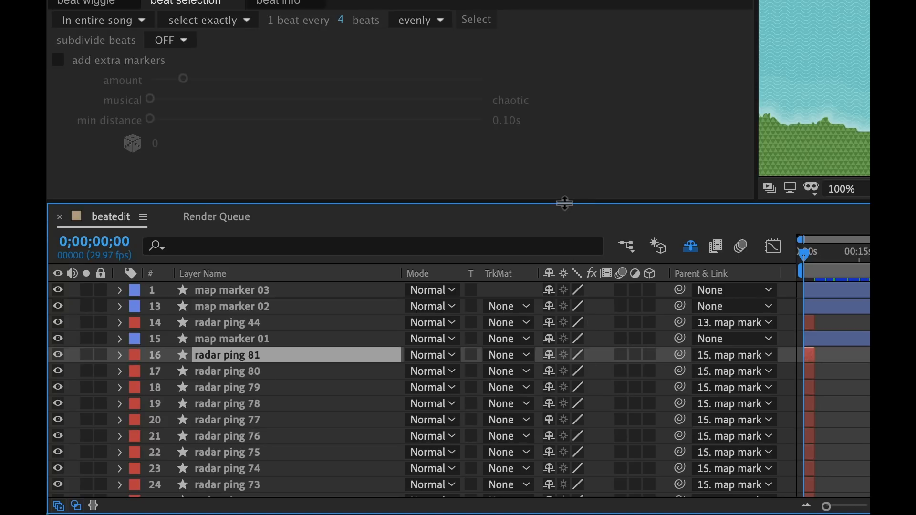
- Stagger map marker 01's duplicated radar pings onto the every-4-beats selection
scroll("down", 3)
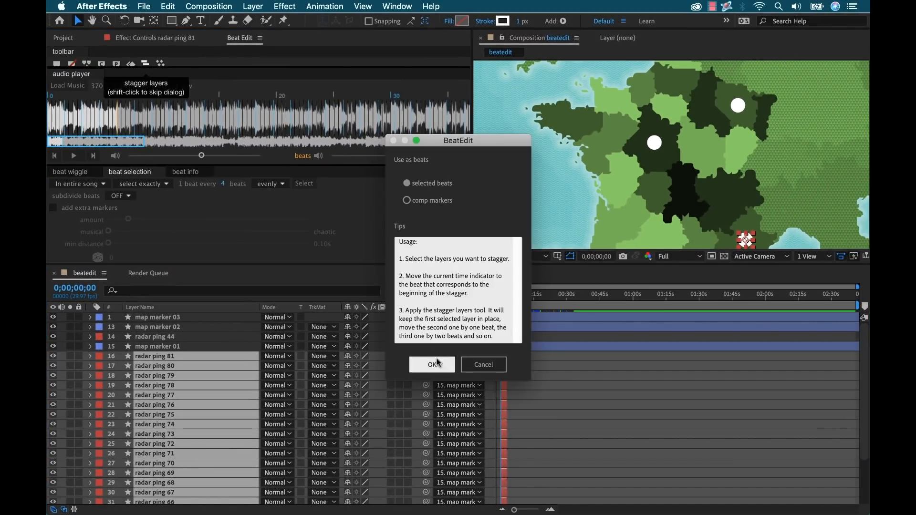
left_click(431, 363)
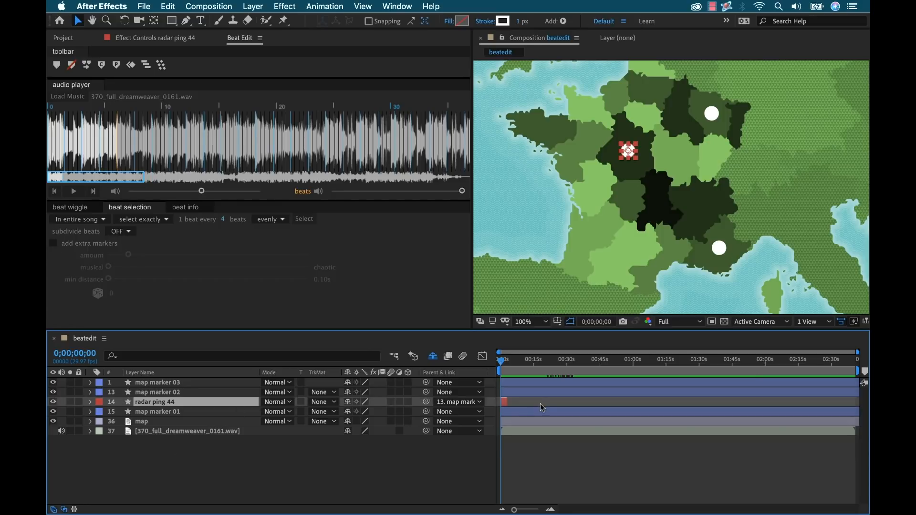
- Set BeatEdit to 1 beat every 2 and duplicate map marker 02's radar ping up to copy 150
left_click(158, 392)
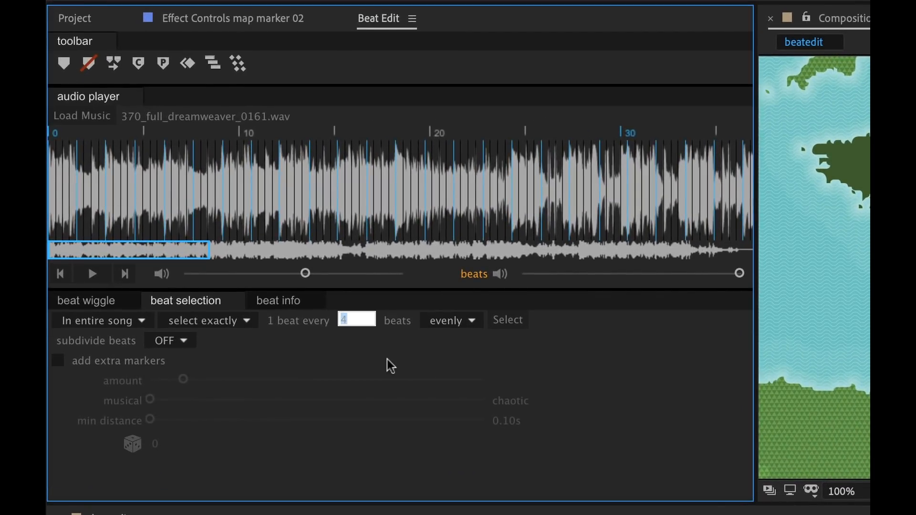
type("2")
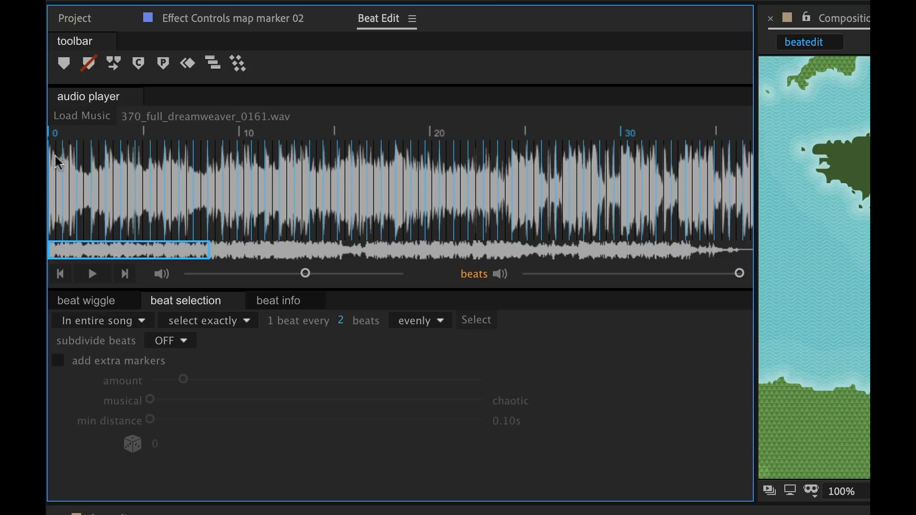
mouse_move(298, 227)
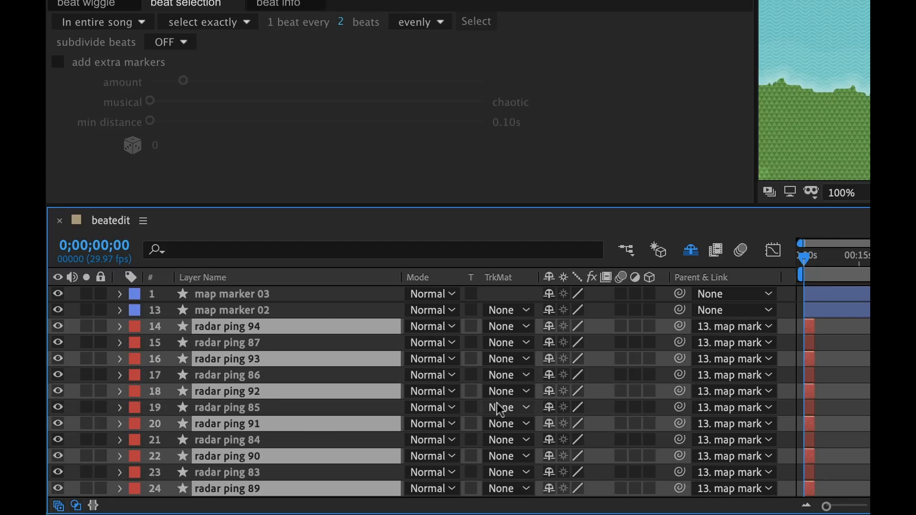
scroll("down", 3)
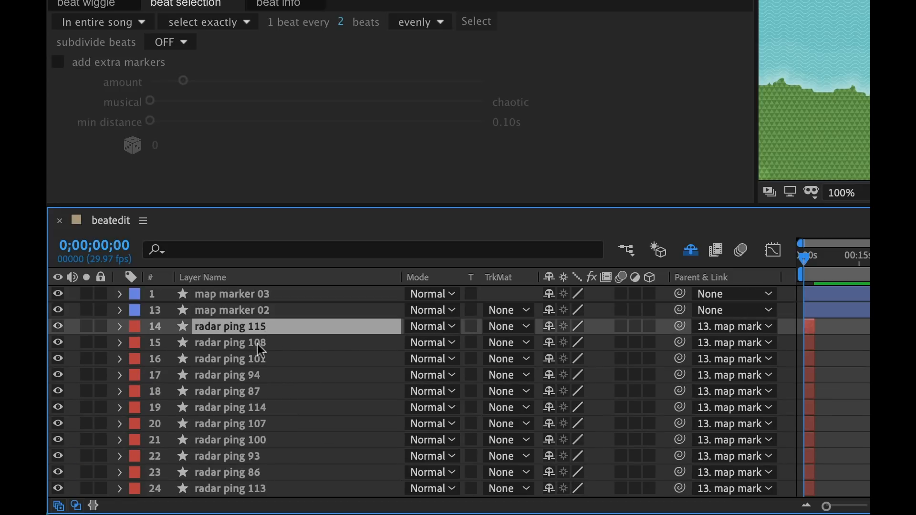
scroll("down", 3)
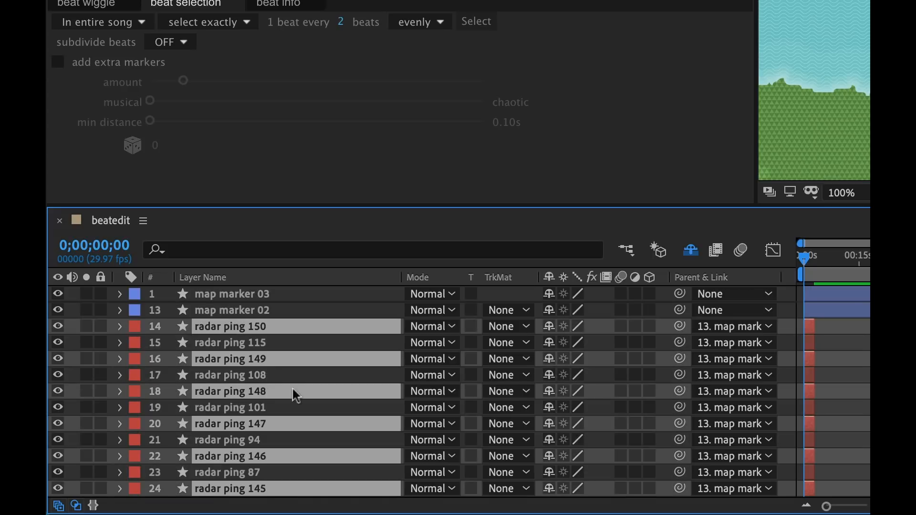
scroll("down", 3)
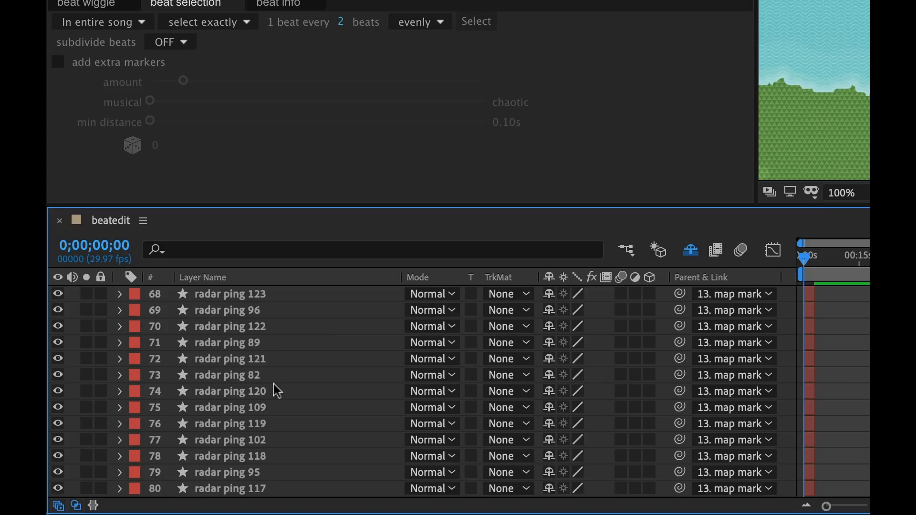
scroll("down", 3)
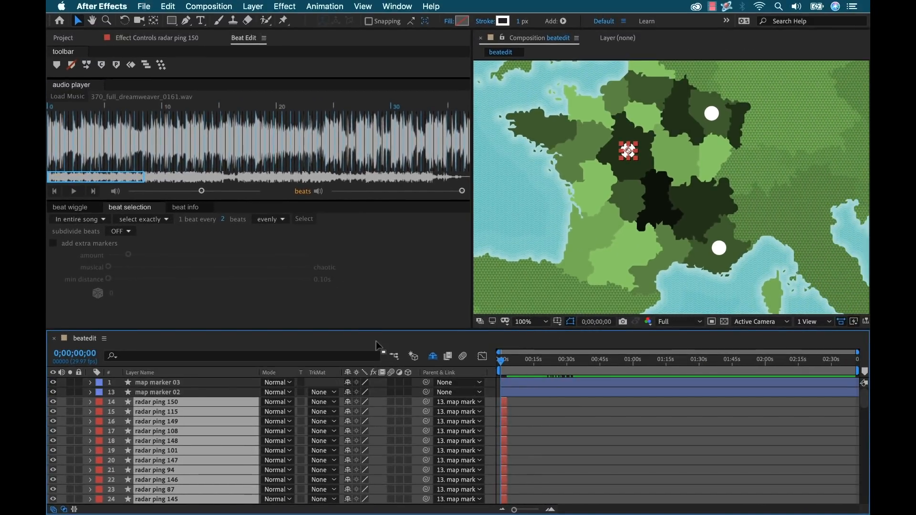
- Stagger the selected radar ping copies one per selected beat via Stagger Layers
left_click(145, 65)
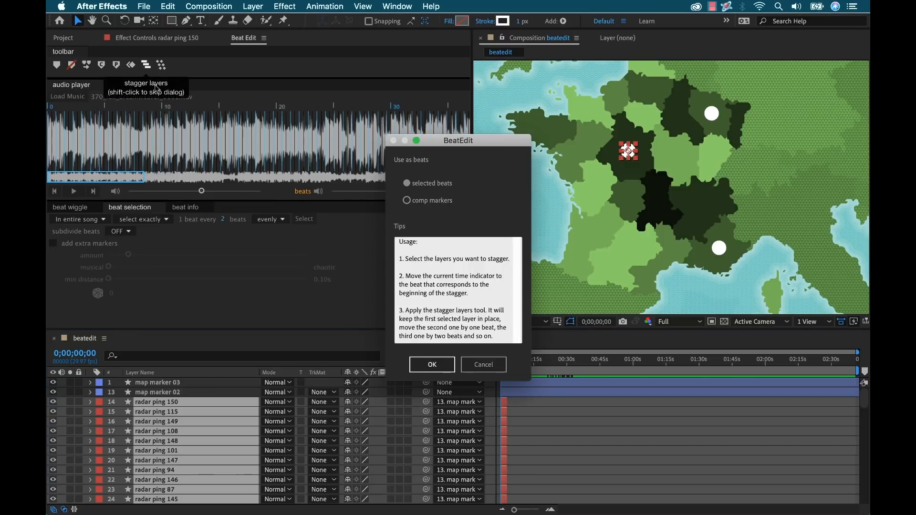
left_click(431, 363)
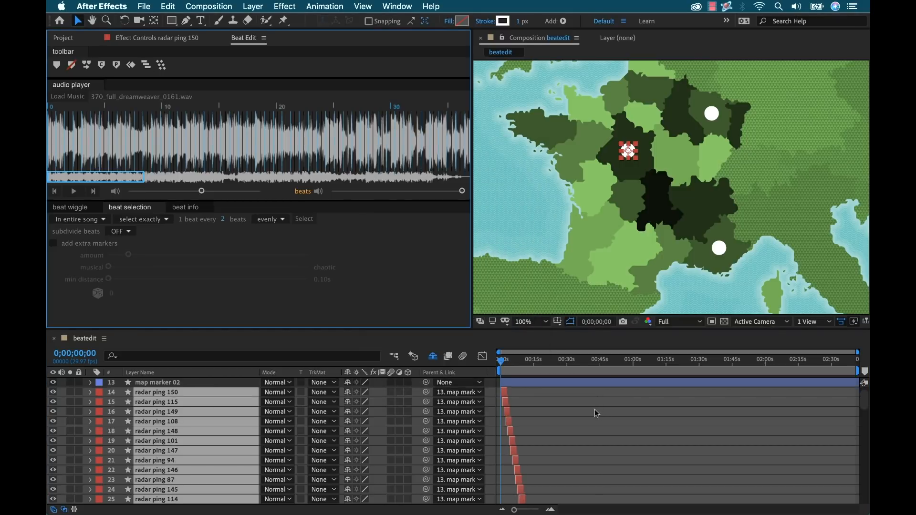